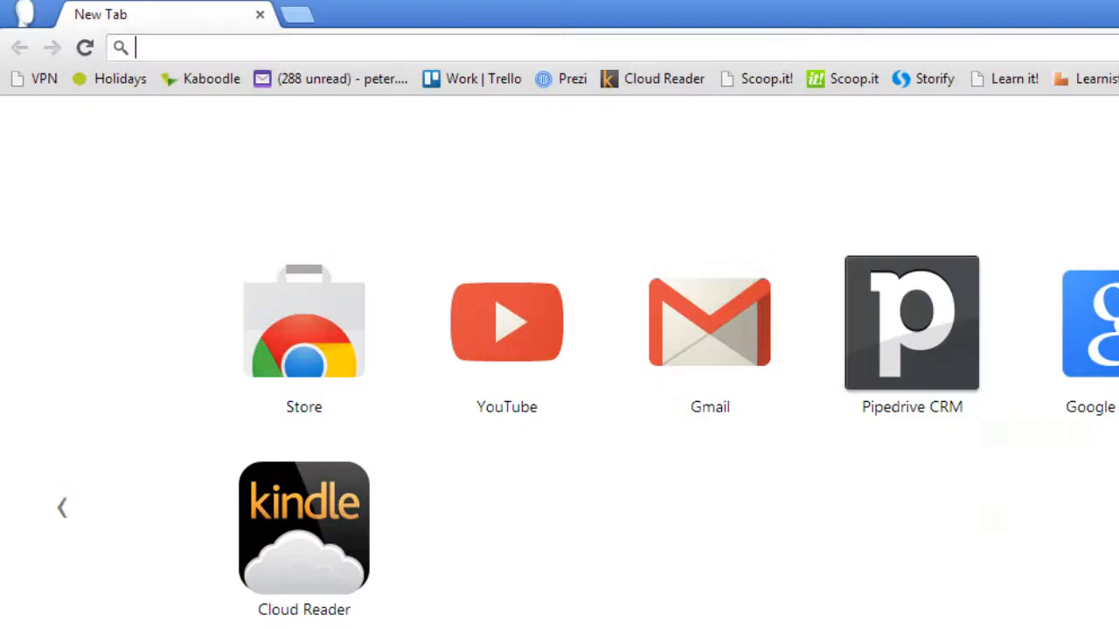
# Search 'itools eurotherm' in Chrome and open Eurotherm's iTools product page.
pyautogui.write('itools eurotherm')
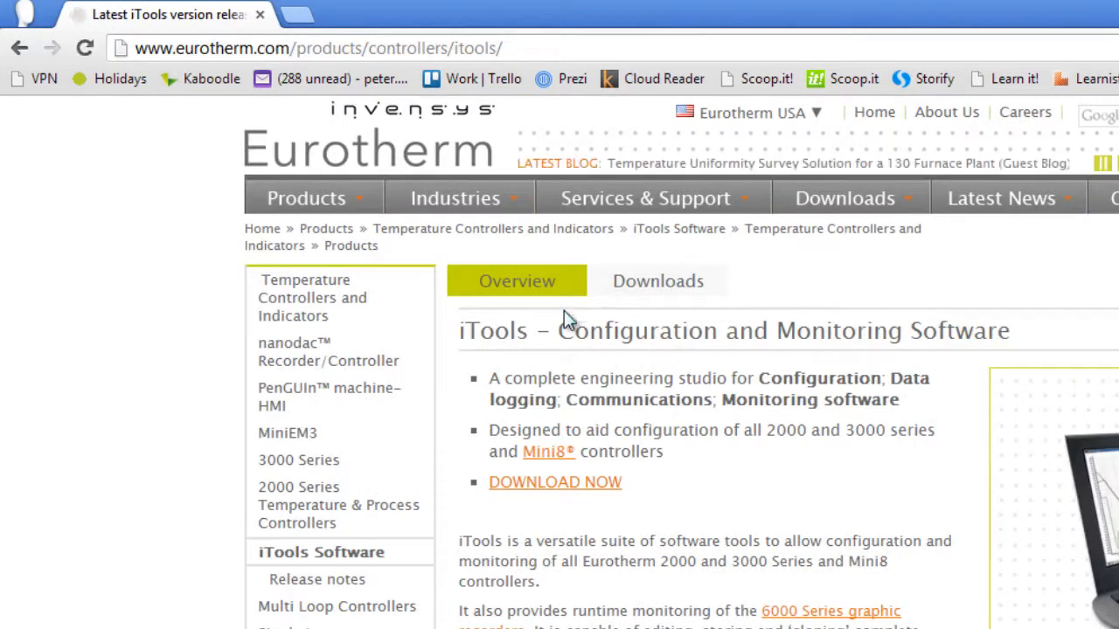
pyautogui.click(555, 482)
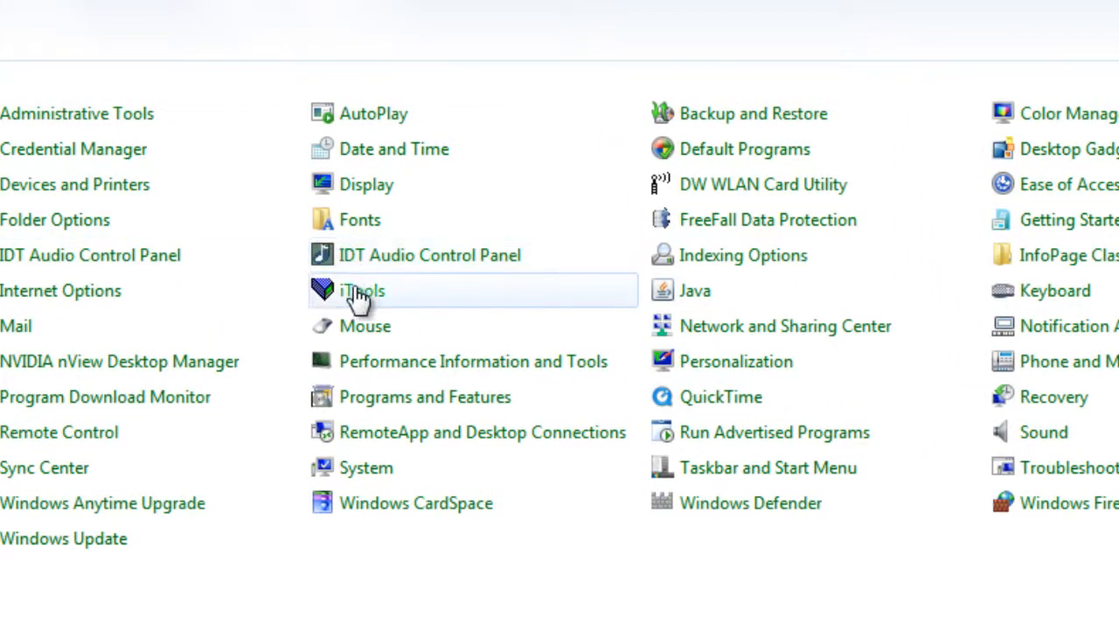
# Accept the versadacdemo Modbus TCP connection (host 192.168.111.222) and view the adapter's IPv4 properties.
pyautogui.doubleClick(361, 291)
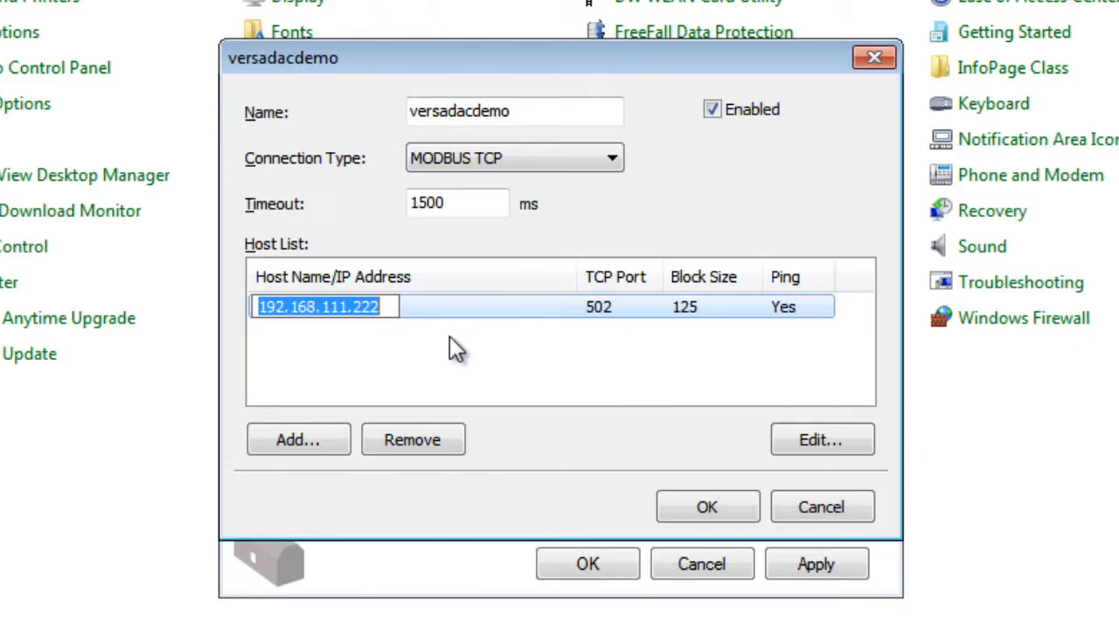
pyautogui.click(706, 507)
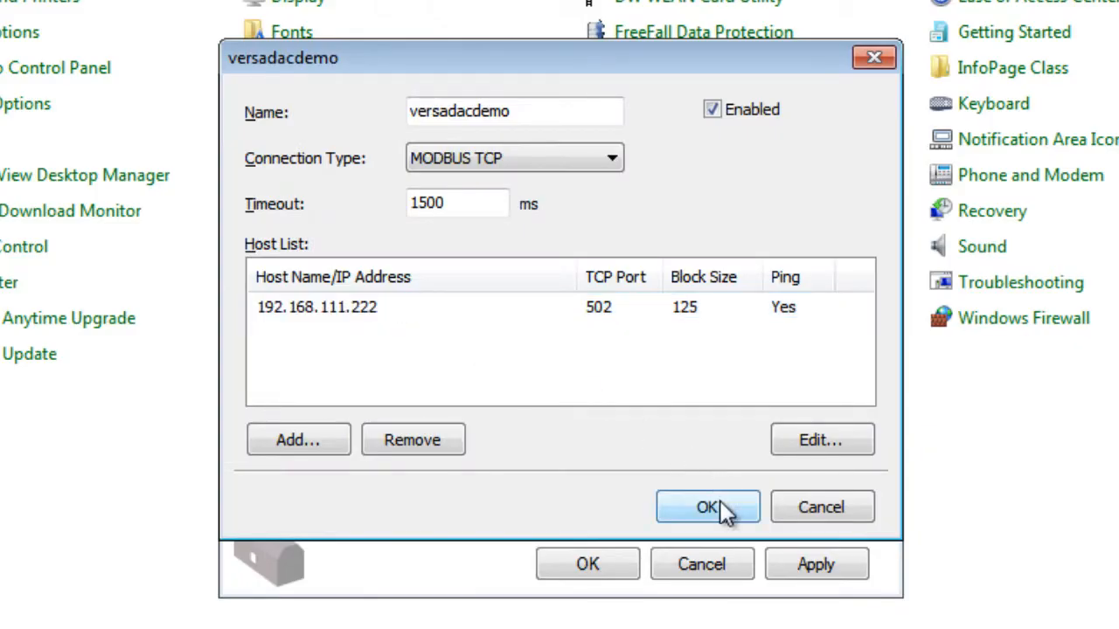
pyautogui.click(707, 507)
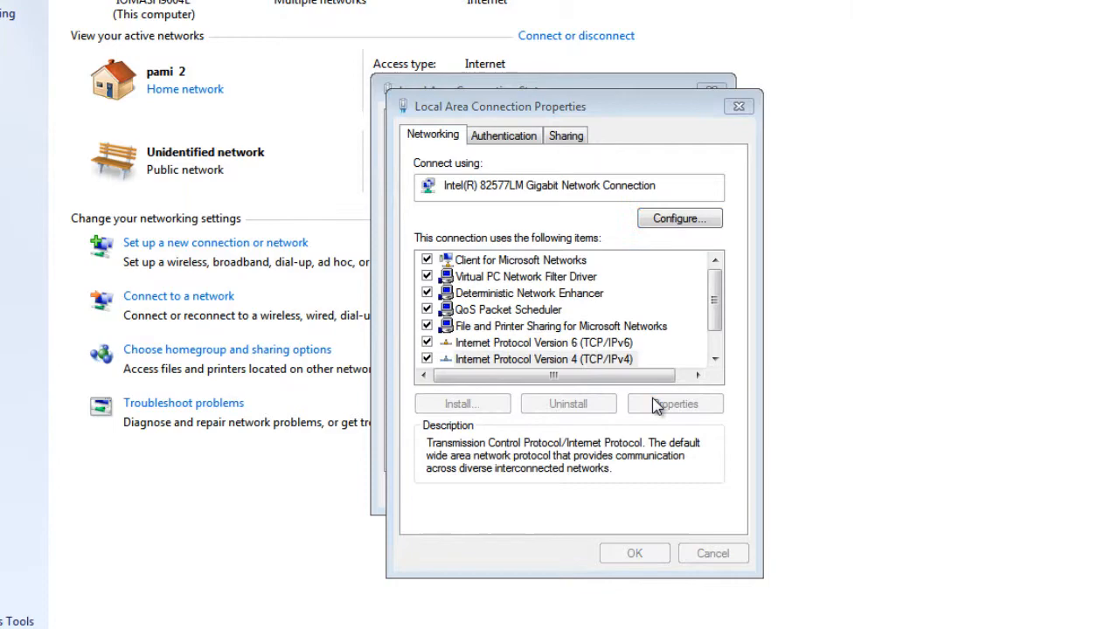
pyautogui.click(674, 403)
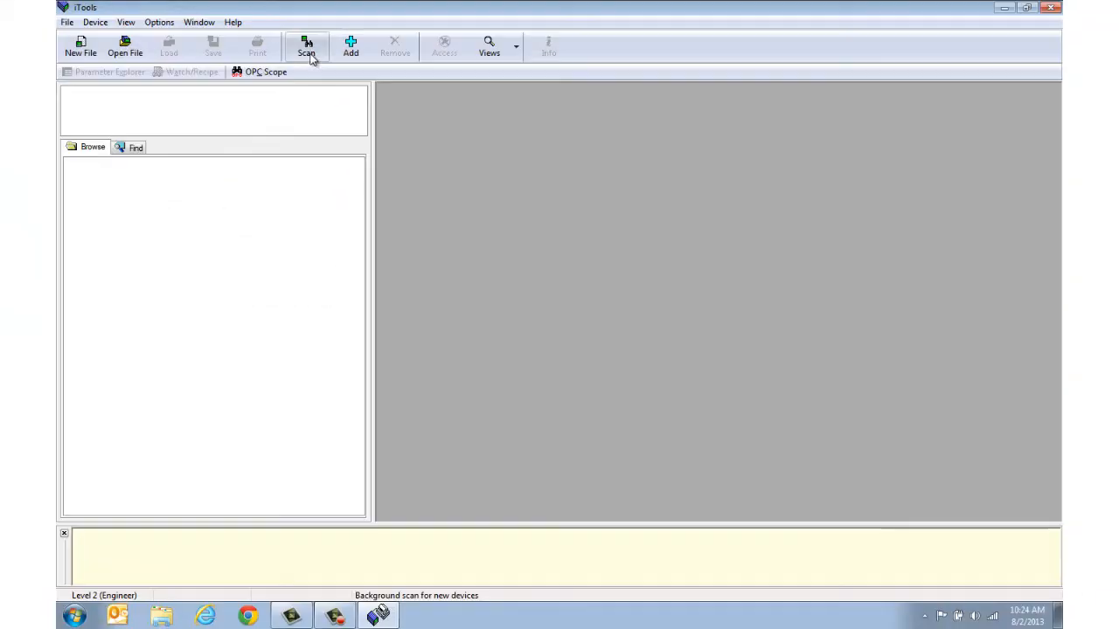
# Run an iTools network scan to add the nanodac and versadac instruments.
pyautogui.click(306, 47)
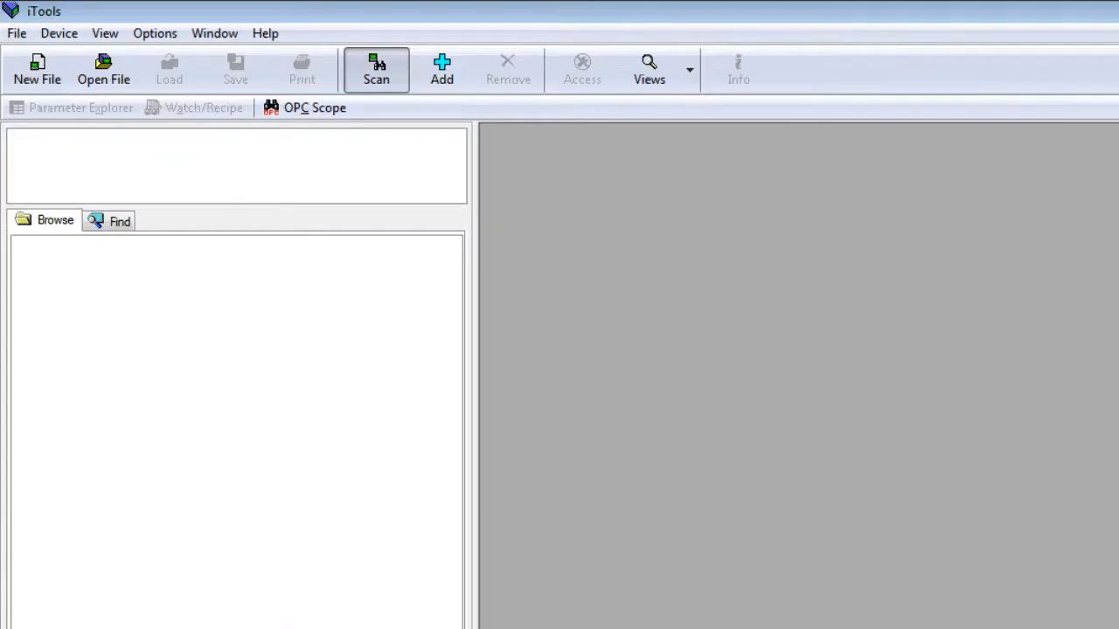
pyautogui.click(376, 70)
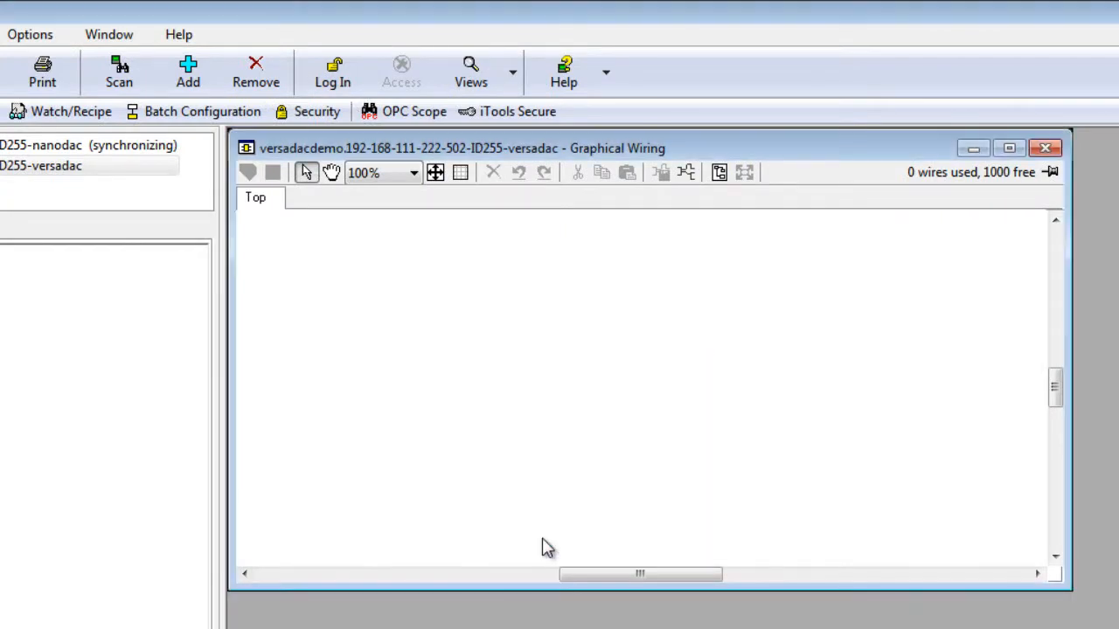
# Browse the versadac's Network > Modbus parameters in Parameter Explorer and enable configuration access.
pyautogui.click(333, 72)
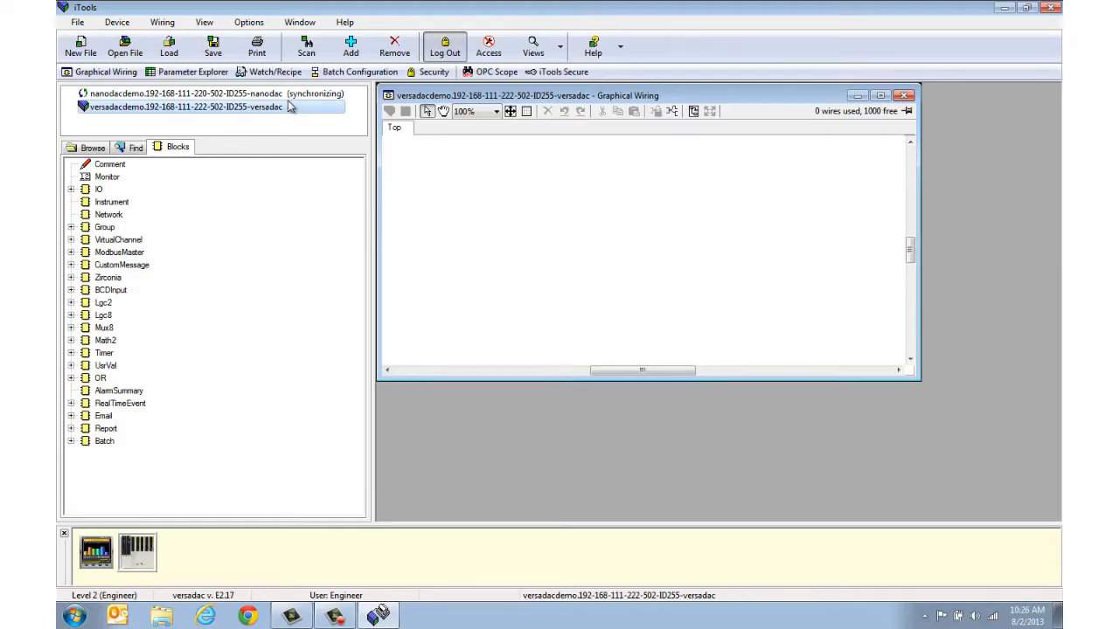
pyautogui.click(194, 72)
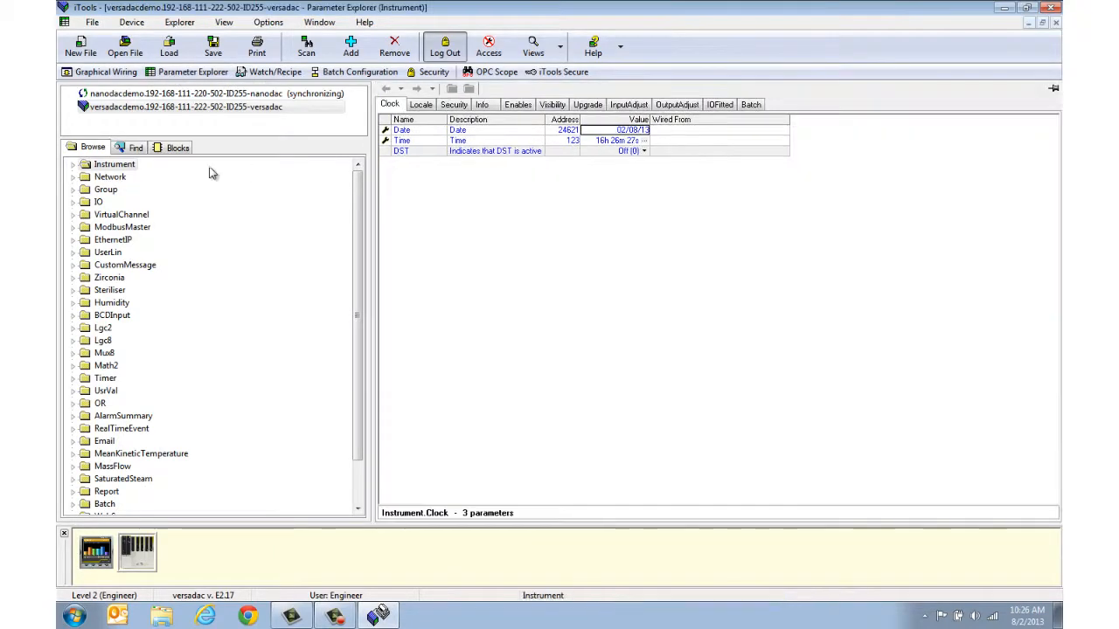
pyautogui.click(110, 177)
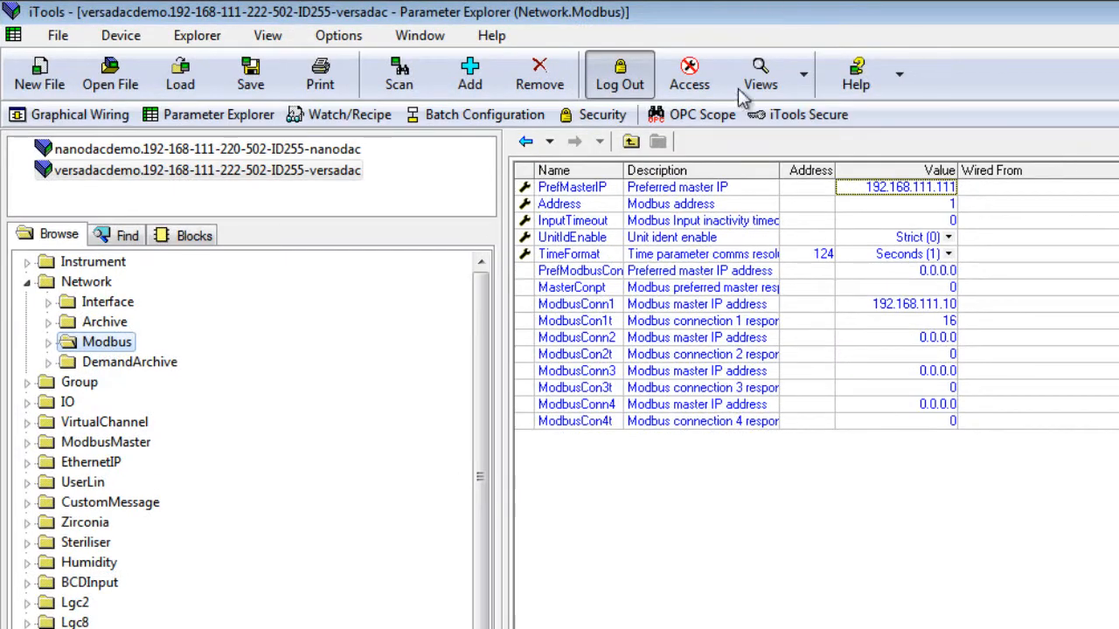
pyautogui.click(690, 74)
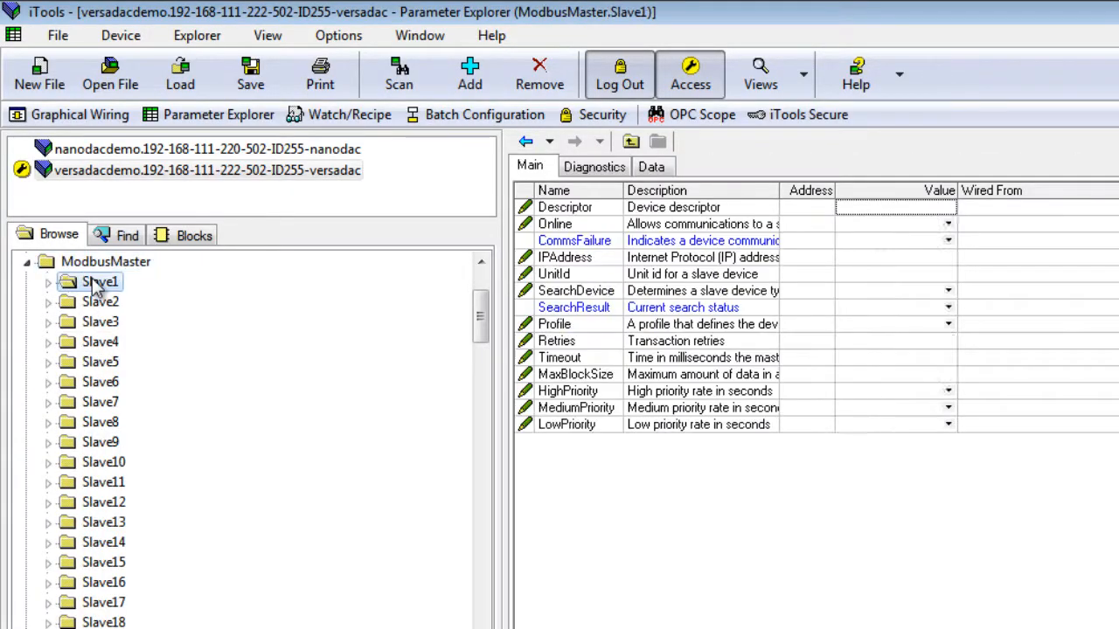
# Set Slave1's IPAddress to 192.168.111.220 and SearchDevice to Yes.
pyautogui.click(100, 281)
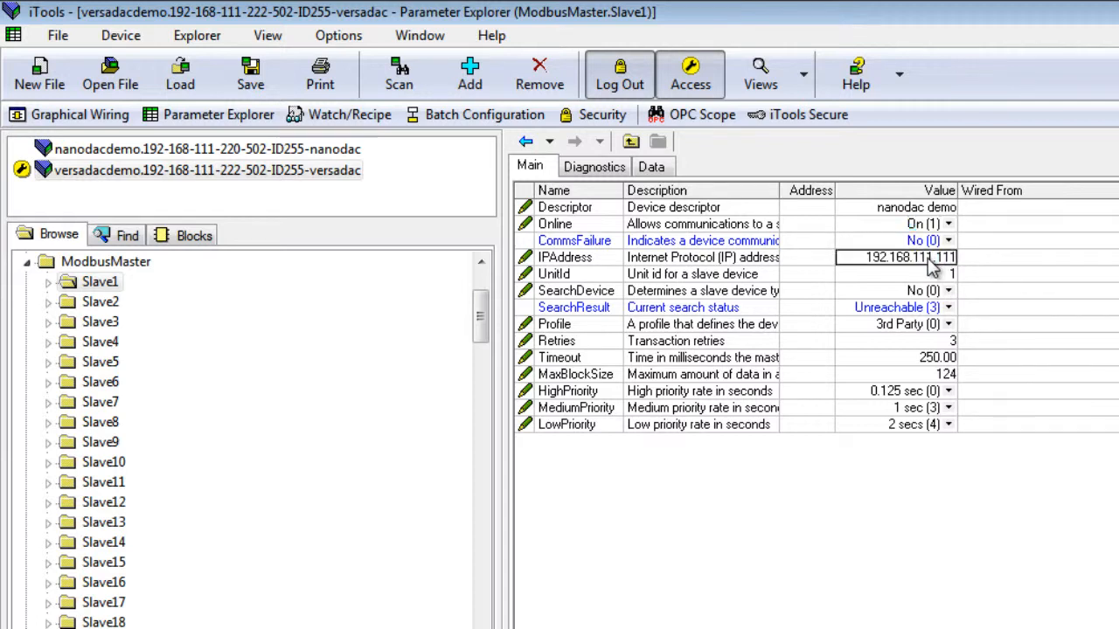
pyautogui.doubleClick(942, 257)
pyautogui.write('220')
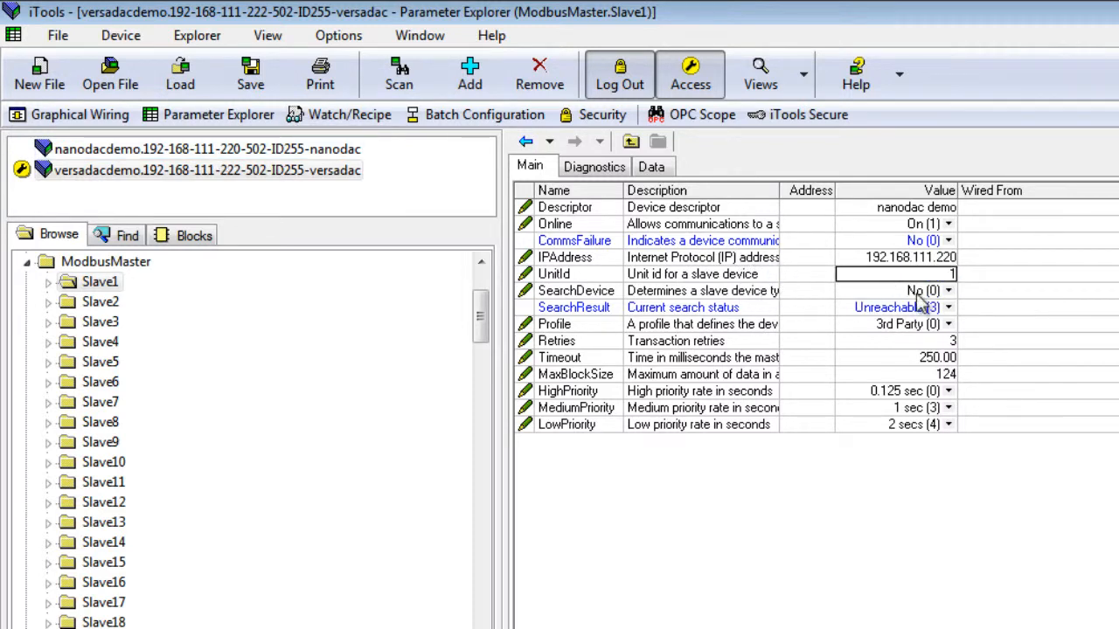
pyautogui.click(947, 290)
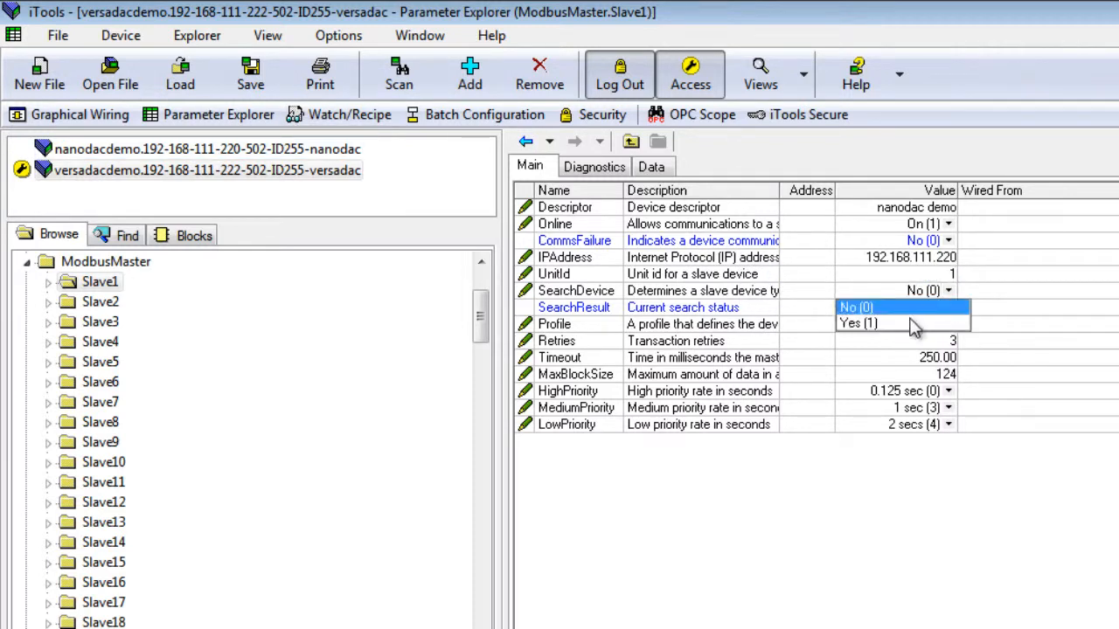
pyautogui.click(858, 324)
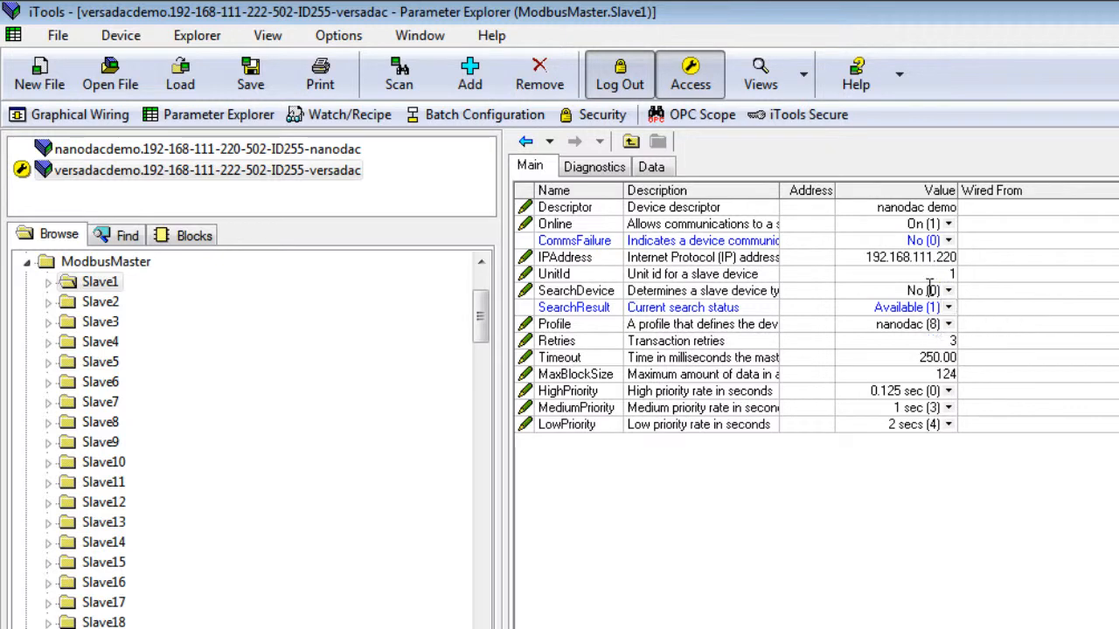
pyautogui.click(948, 325)
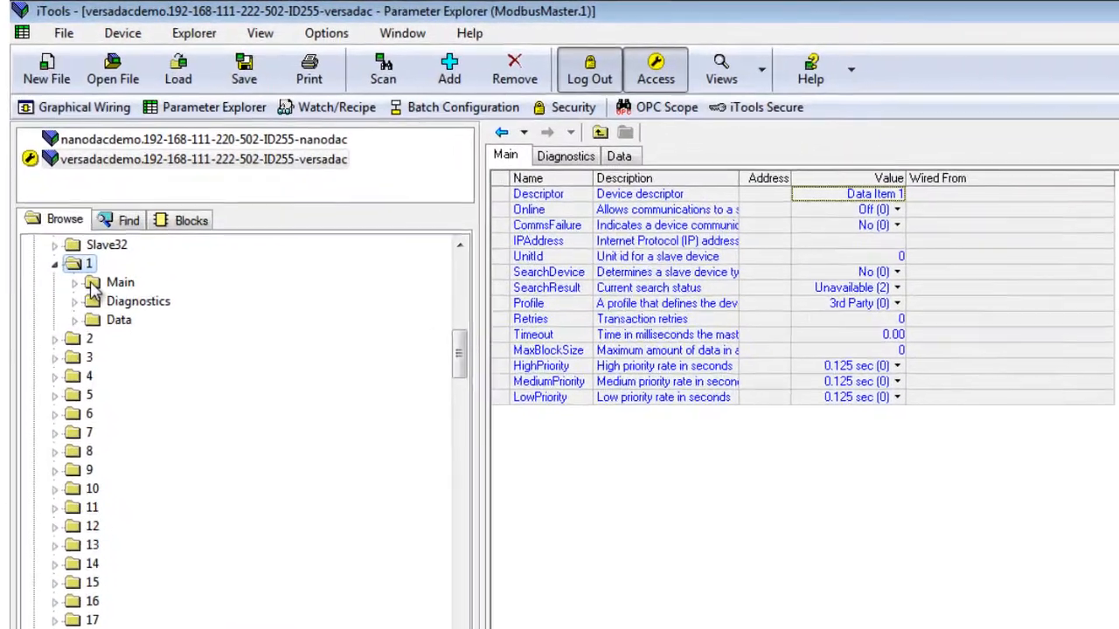
# Set data item 1's ParameterList to Loop PV (76) with High priority.
pyautogui.click(119, 319)
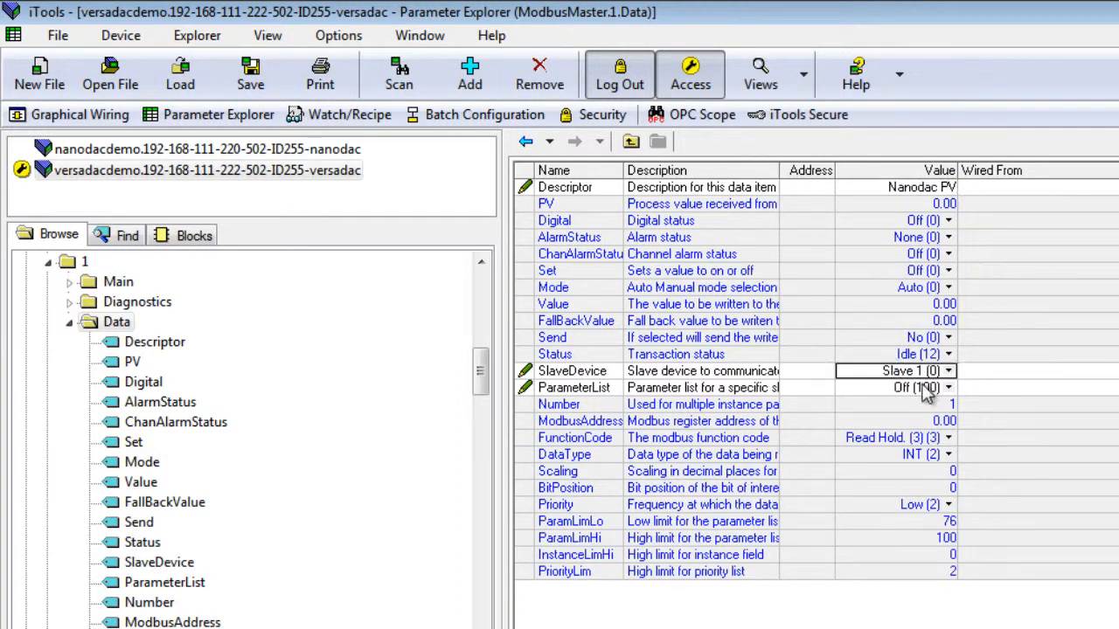
pyautogui.click(947, 387)
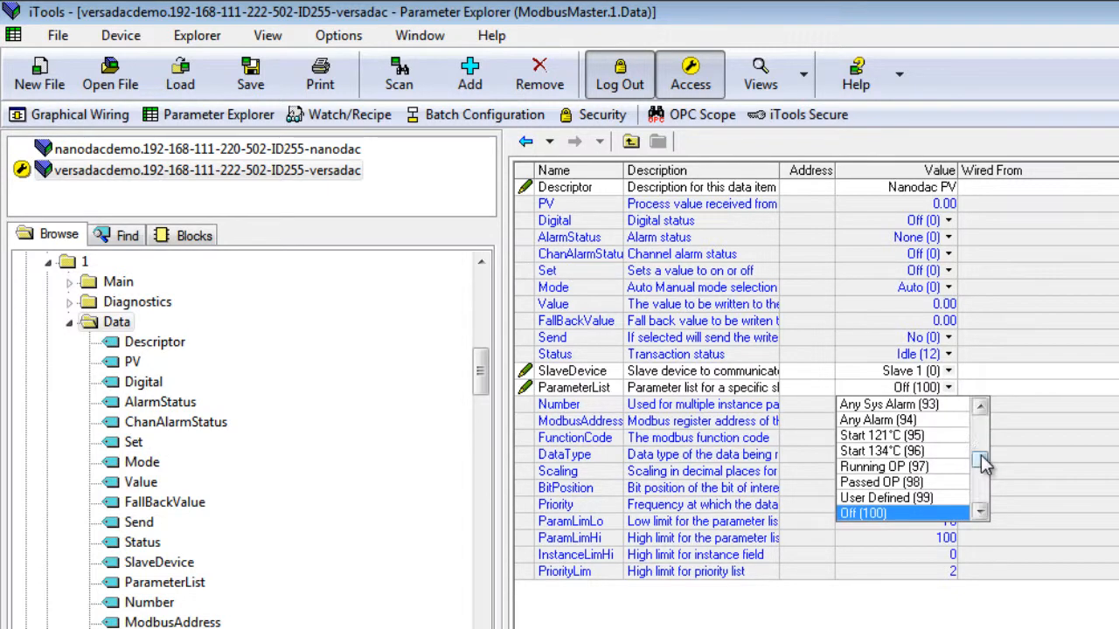
pyautogui.click(979, 447)
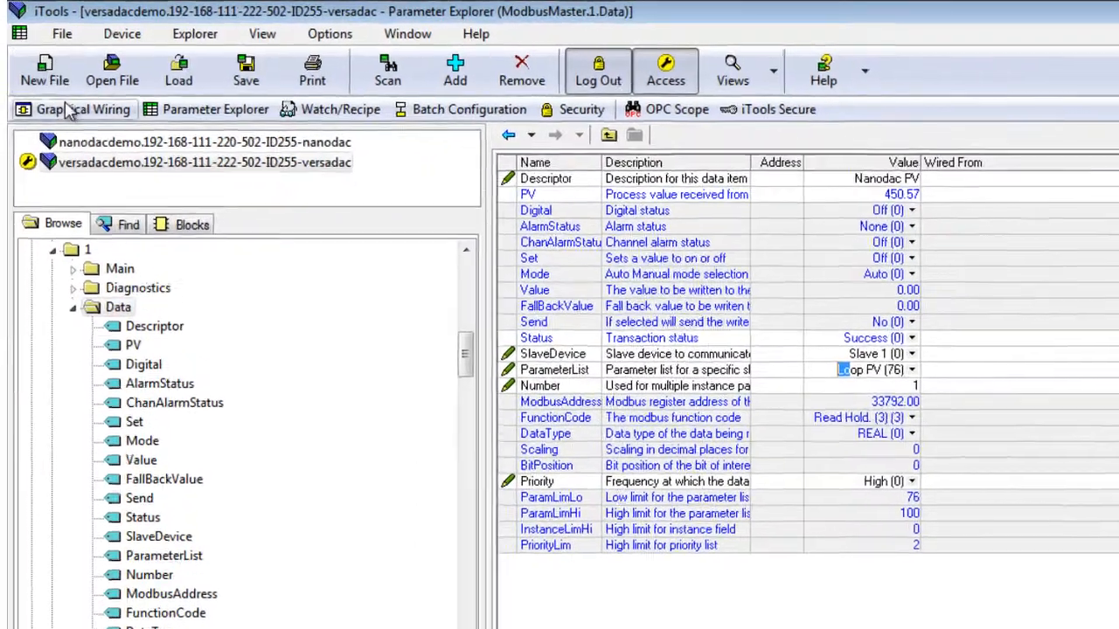
# Open Graphical Wiring and drag the ModbusMaster 1 block onto the canvas.
pyautogui.click(72, 109)
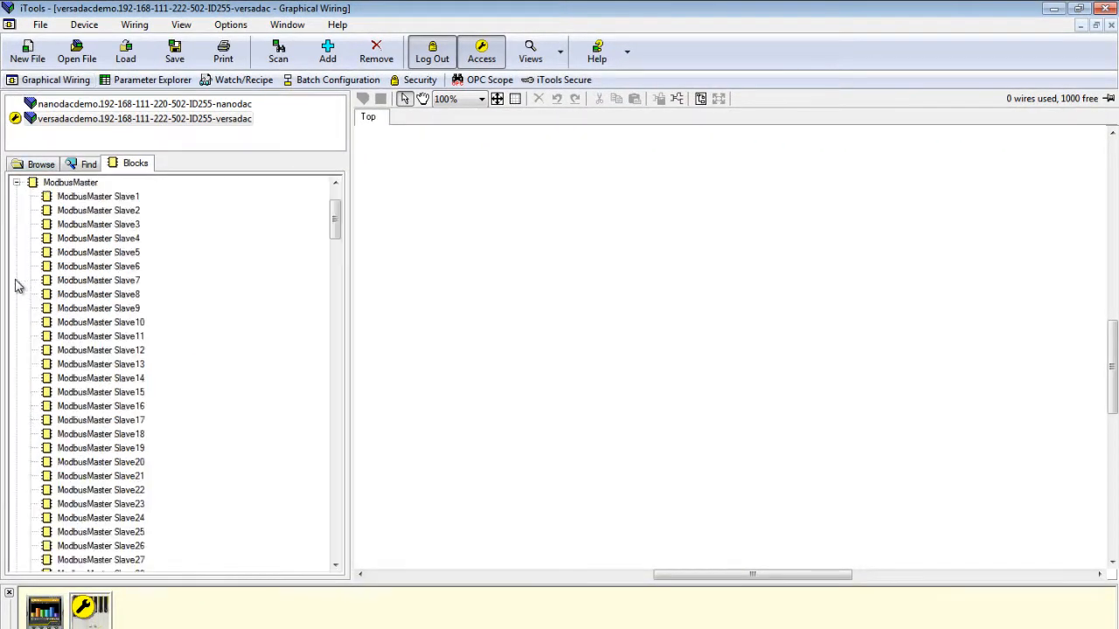
pyautogui.scroll(-3)
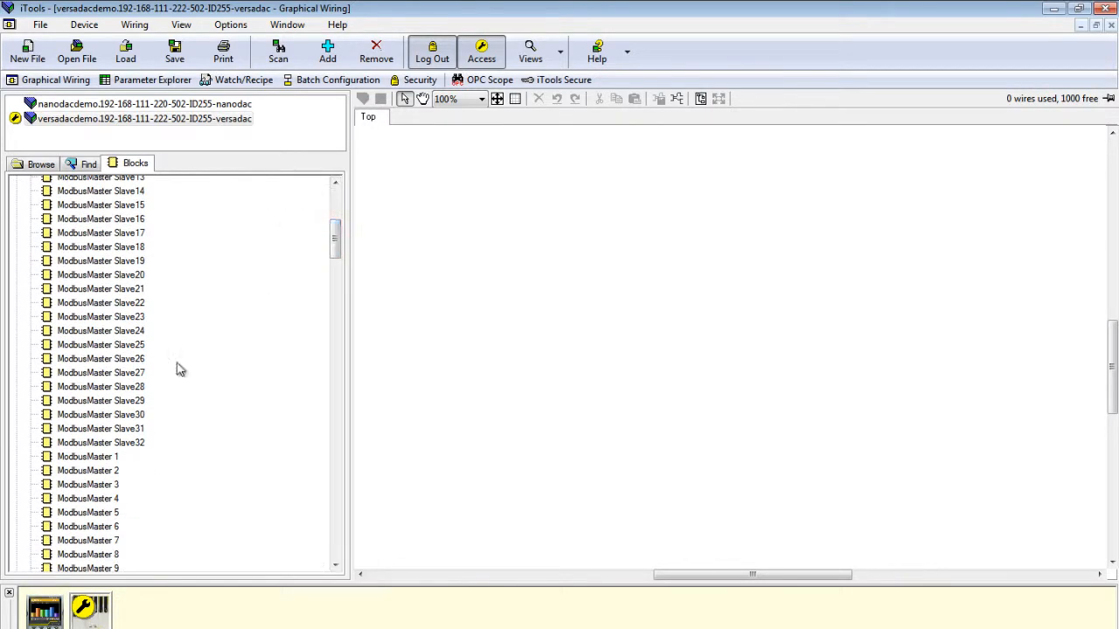
pyautogui.moveTo(88, 456); pyautogui.dragTo(534, 271)
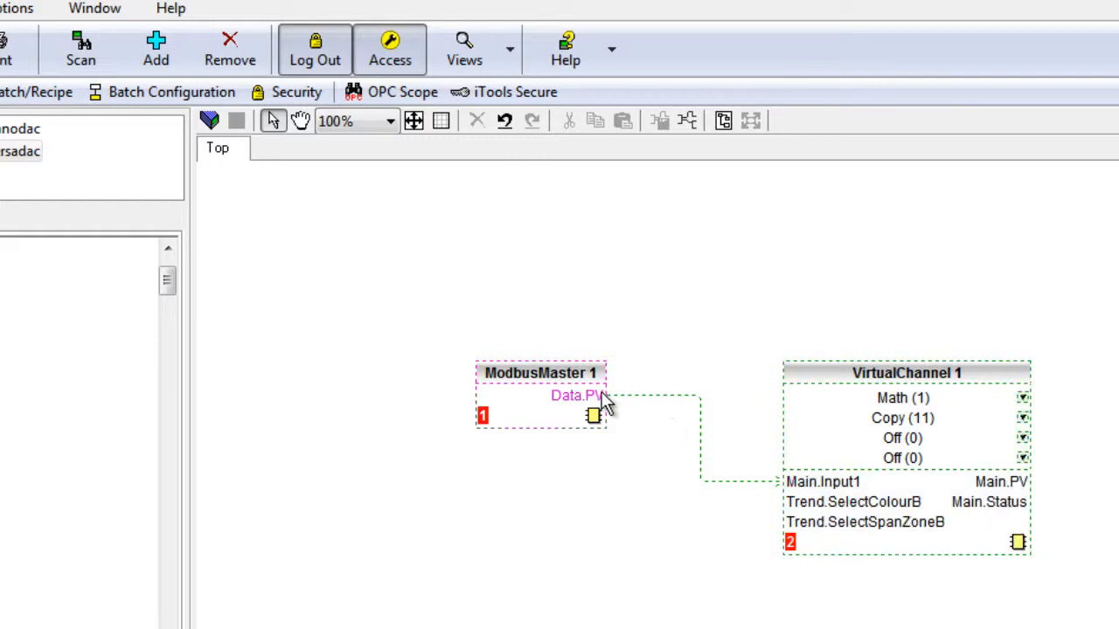
pyautogui.moveTo(584, 402)
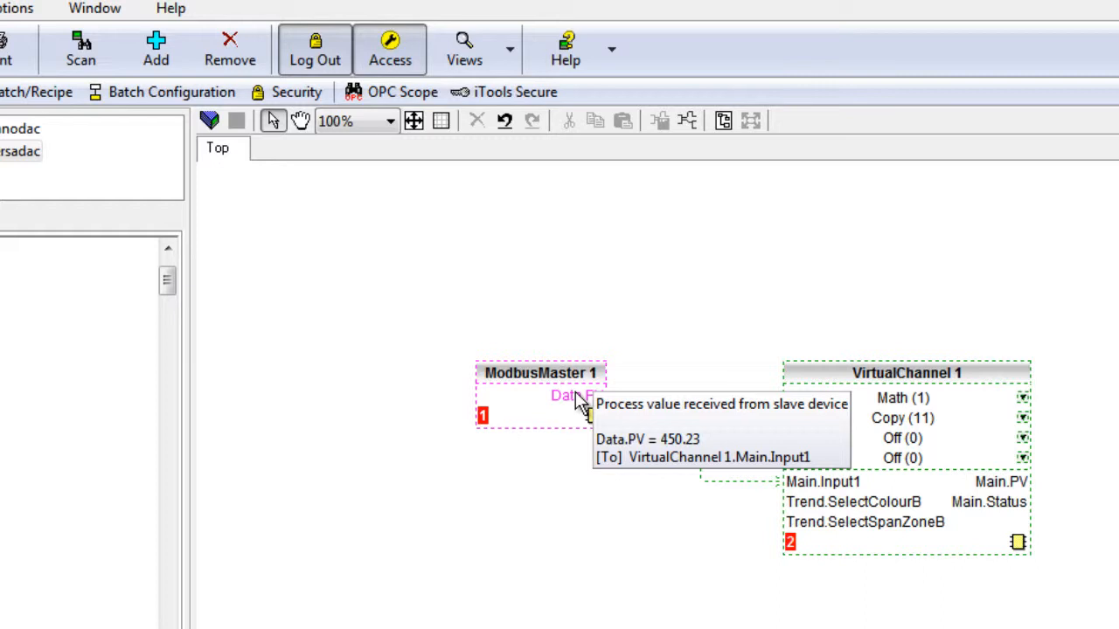
pyautogui.moveTo(817, 481)
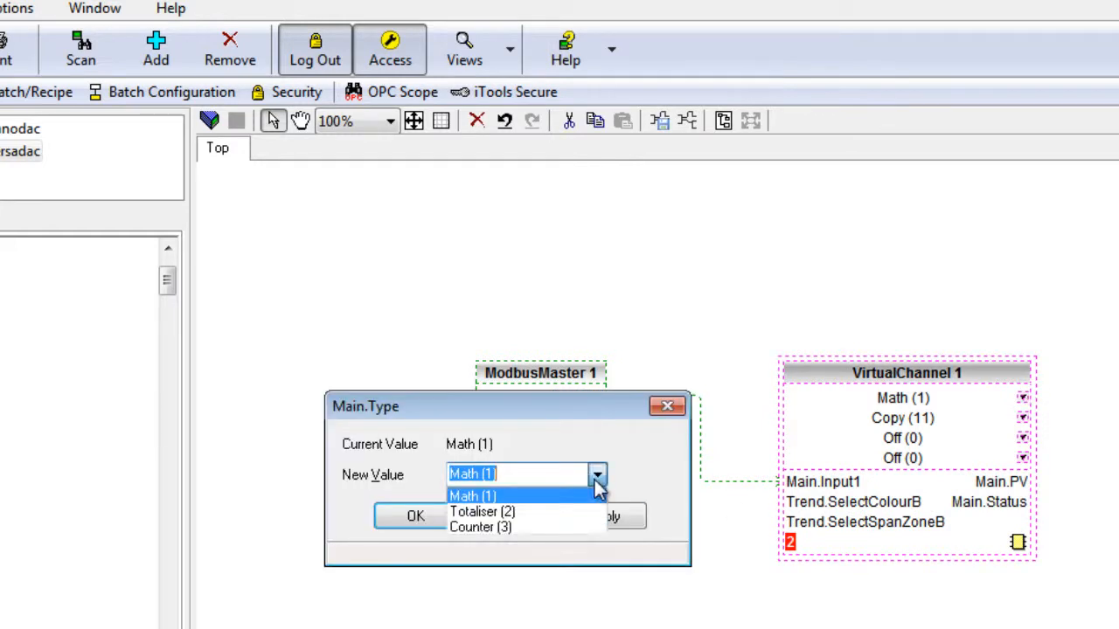
# Set VirtualChannel 1's operation to Copy (11), then close wiring and answer the save prompt.
pyautogui.click(414, 515)
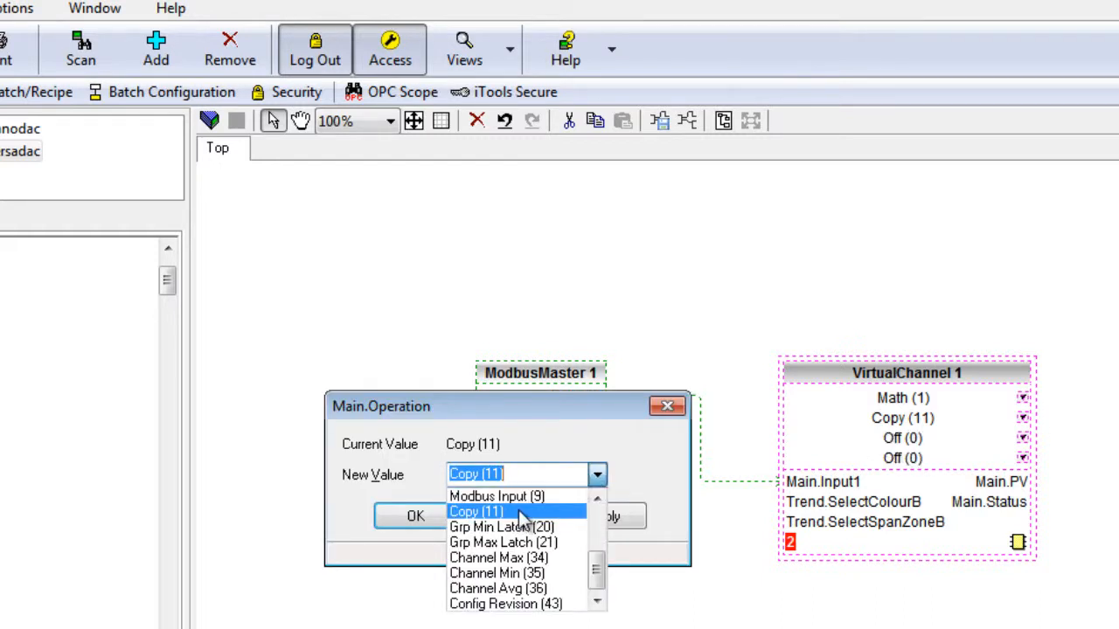
pyautogui.click(415, 516)
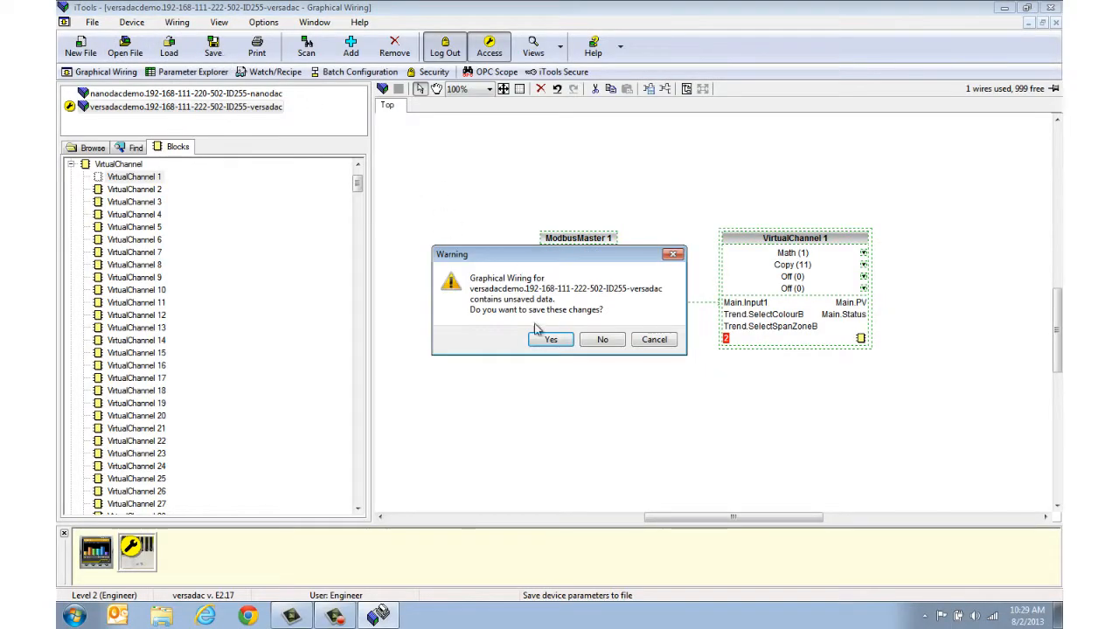
pyautogui.click(550, 339)
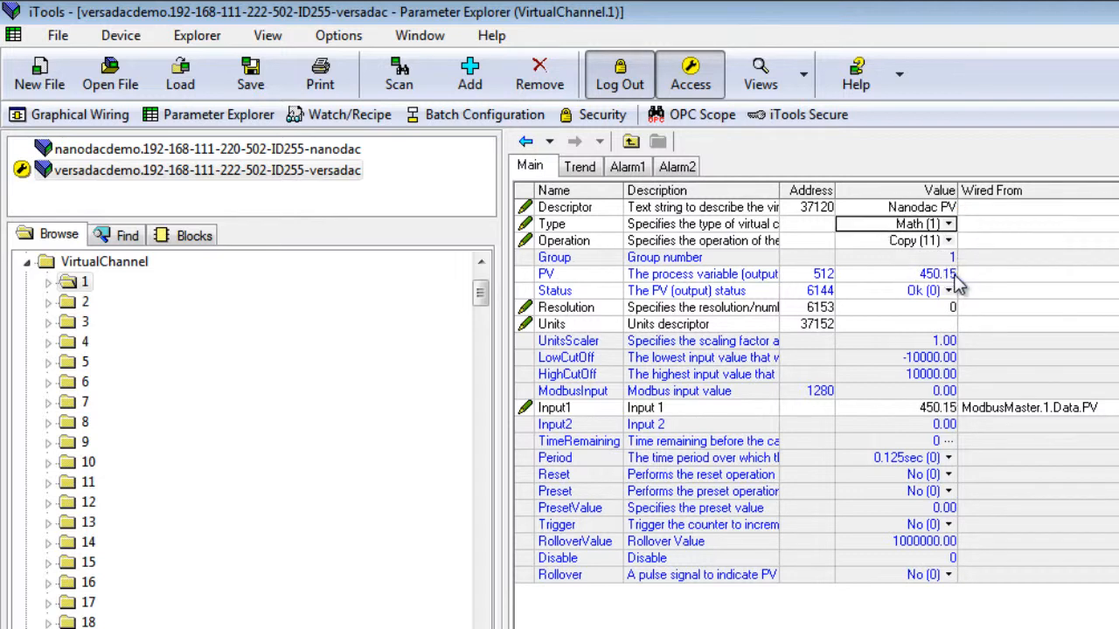
# On VirtualChannel 1's Trend tab, change SpanHigh from 100 to 1000.
pyautogui.click(580, 166)
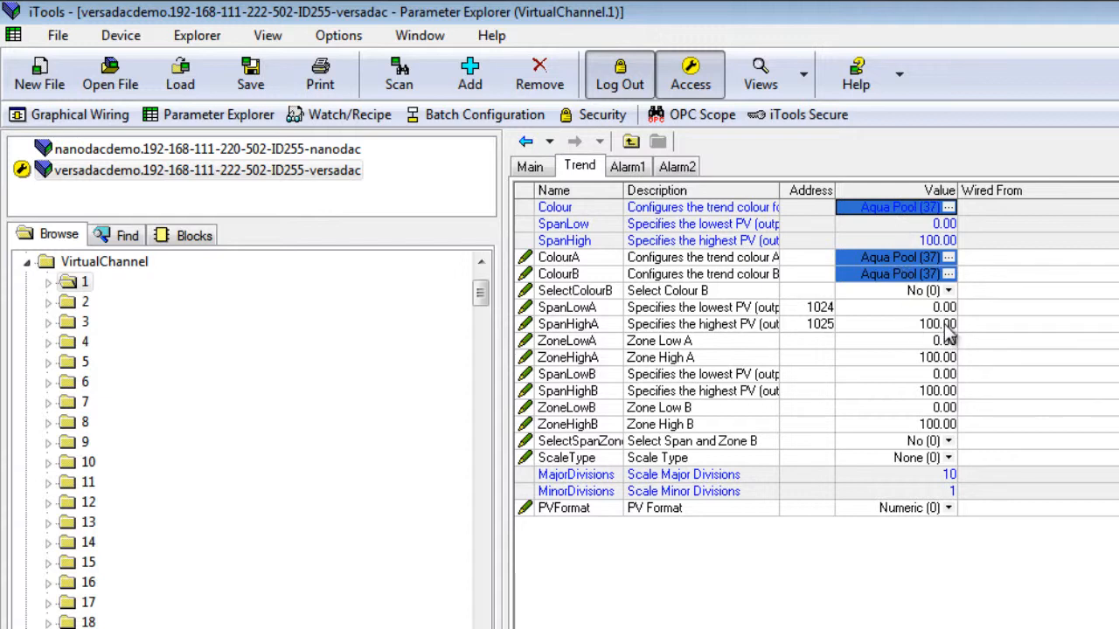
pyautogui.moveTo(949, 335)
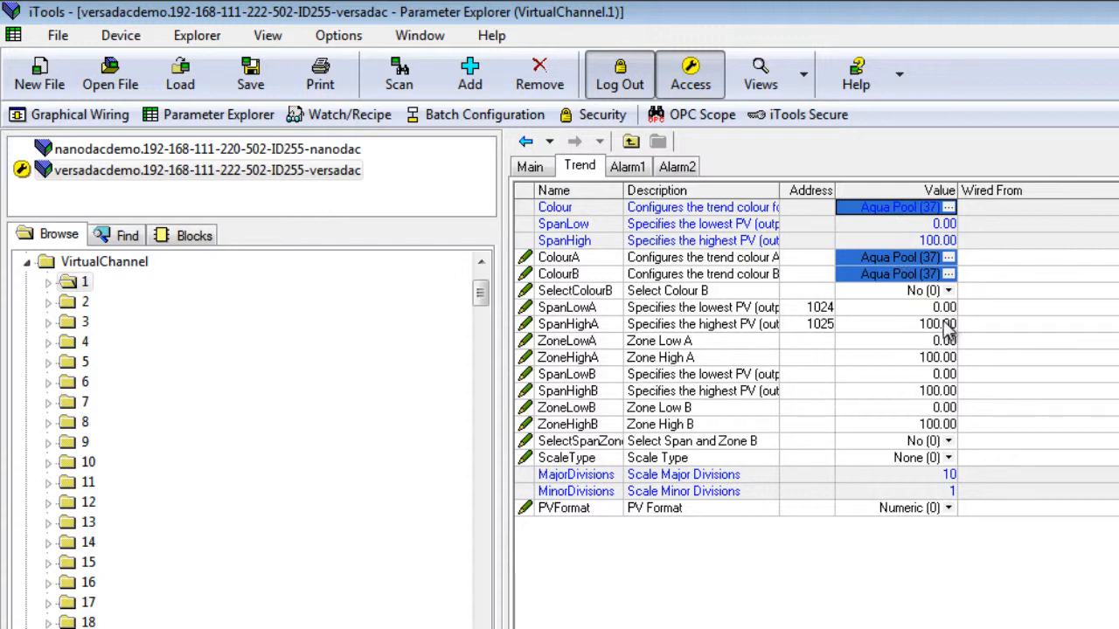
pyautogui.click(891, 324)
pyautogui.write('1000')
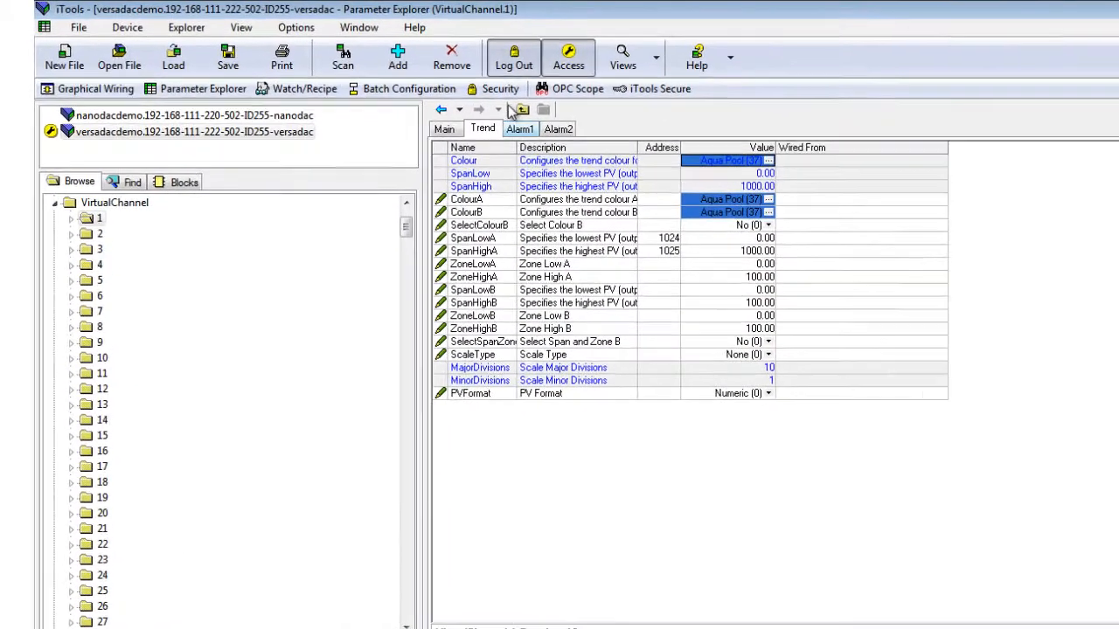
# In Security, add a new user named Webdemo with a password.
pyautogui.click(500, 88)
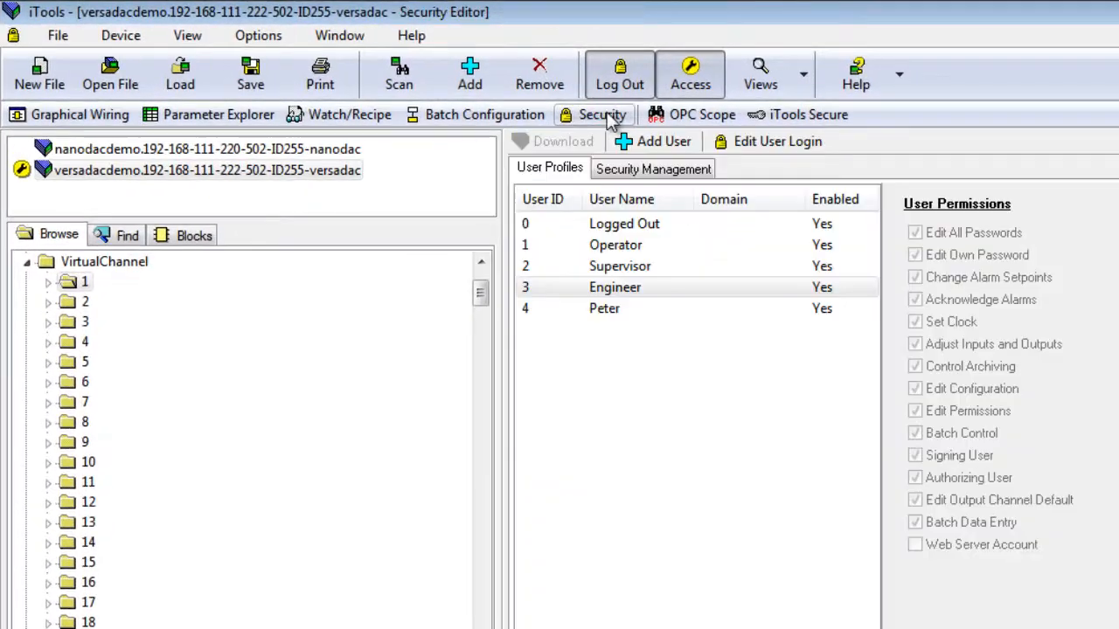
pyautogui.click(614, 286)
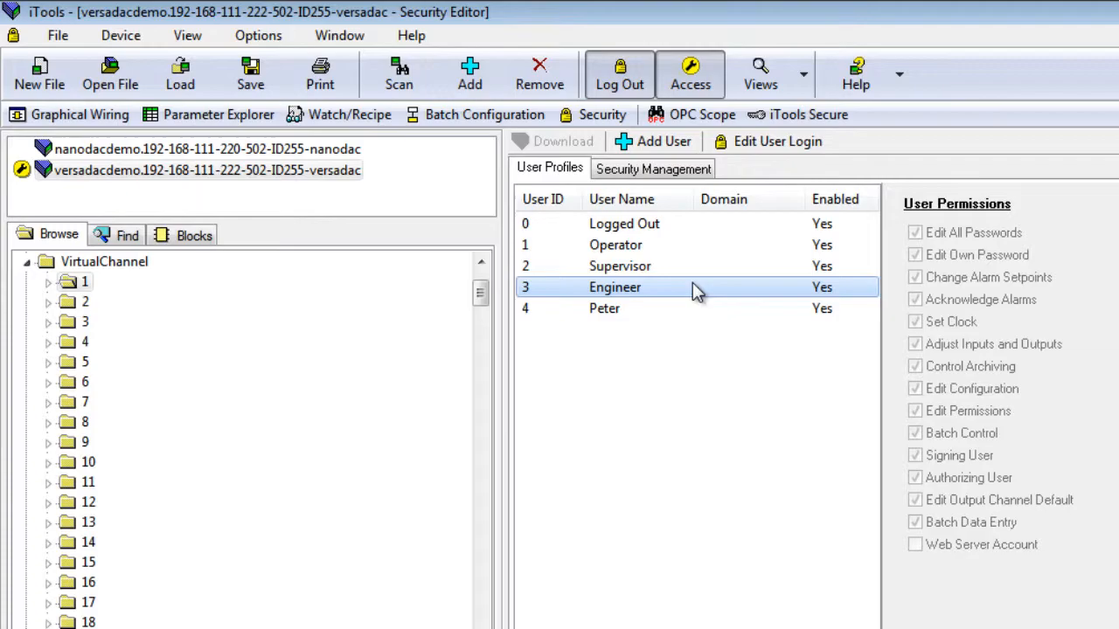
pyautogui.click(652, 141)
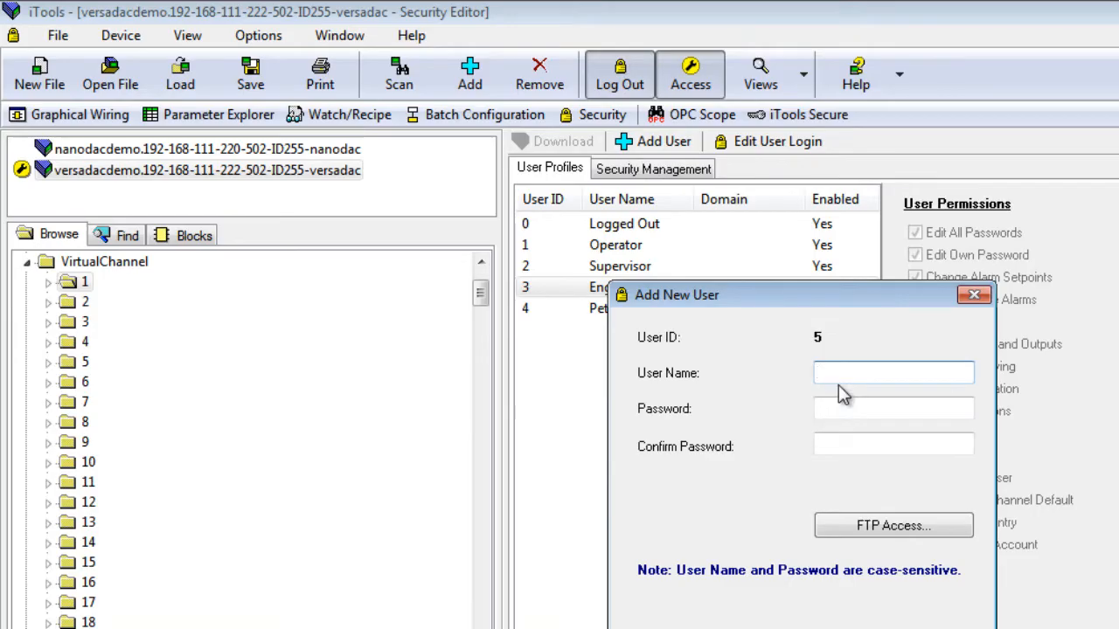
pyautogui.write('Webdemo')
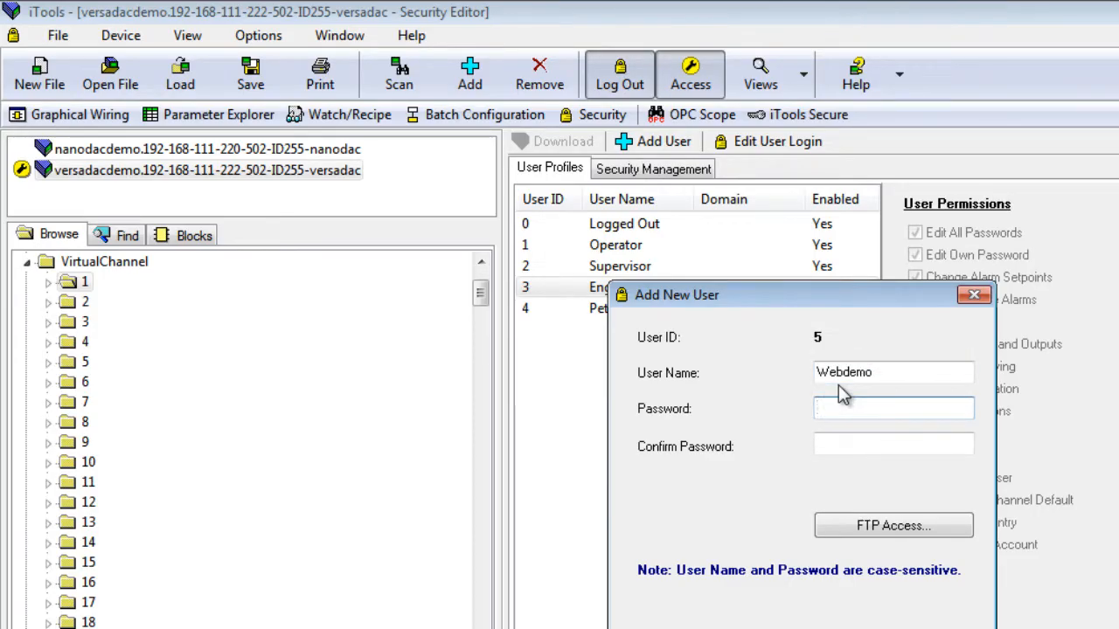
pyautogui.write('•••')
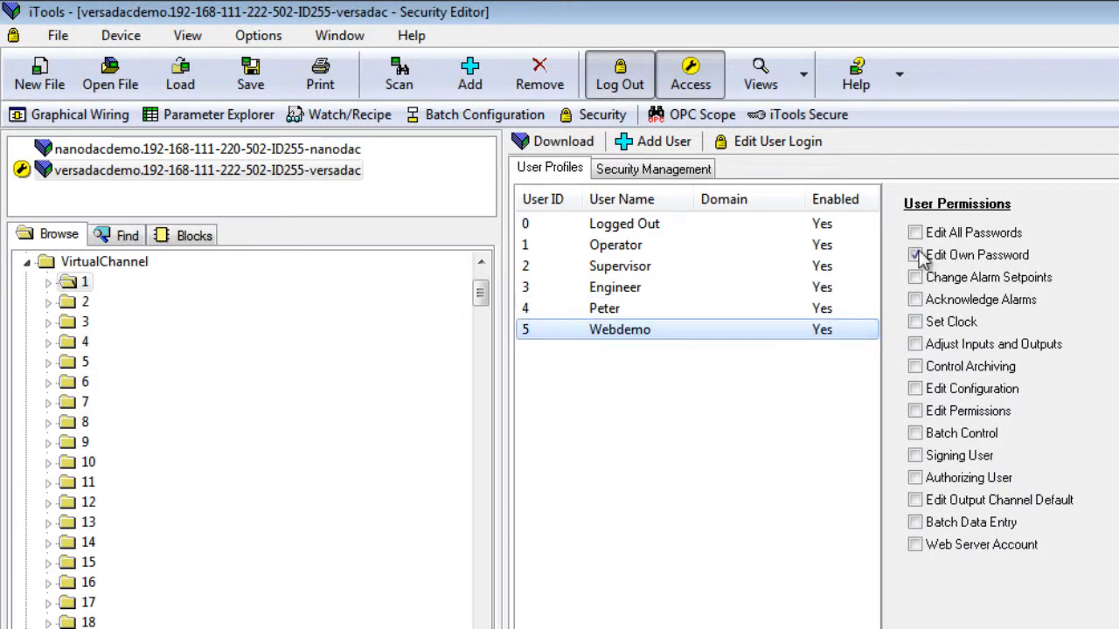
# Give Webdemo the Edit Own Password and Web Server Account permissions.
pyautogui.click(915, 254)
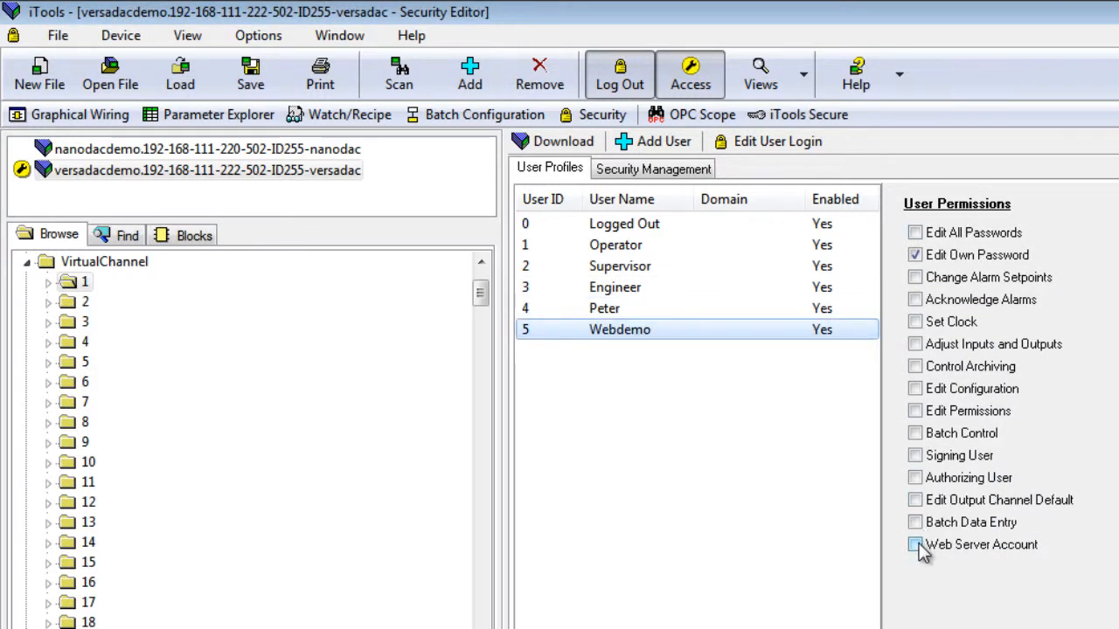
pyautogui.click(915, 545)
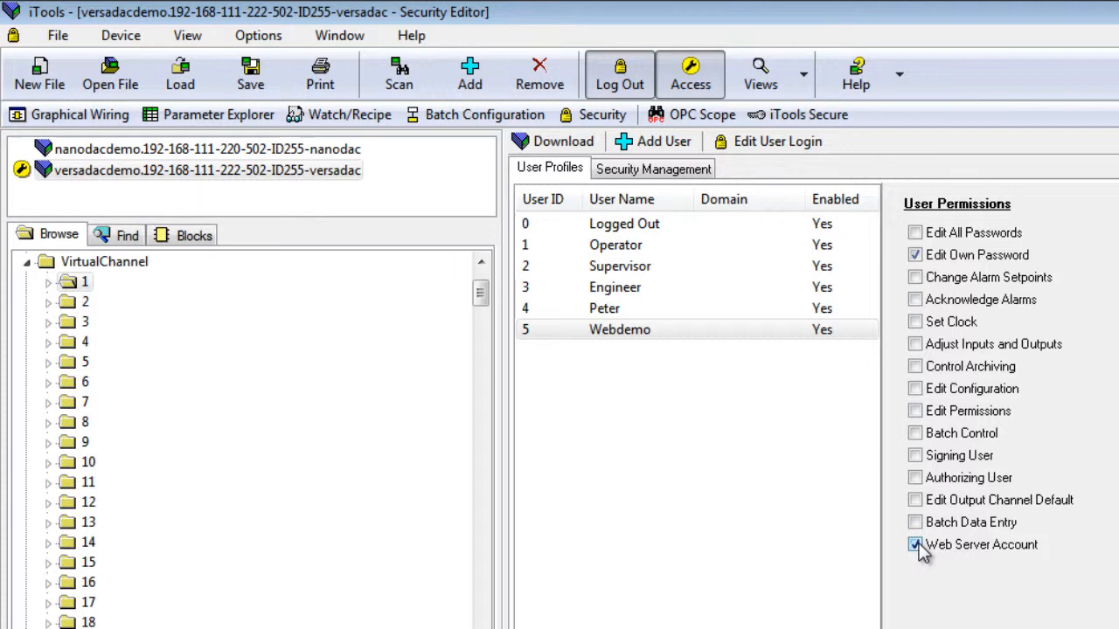
pyautogui.click(915, 544)
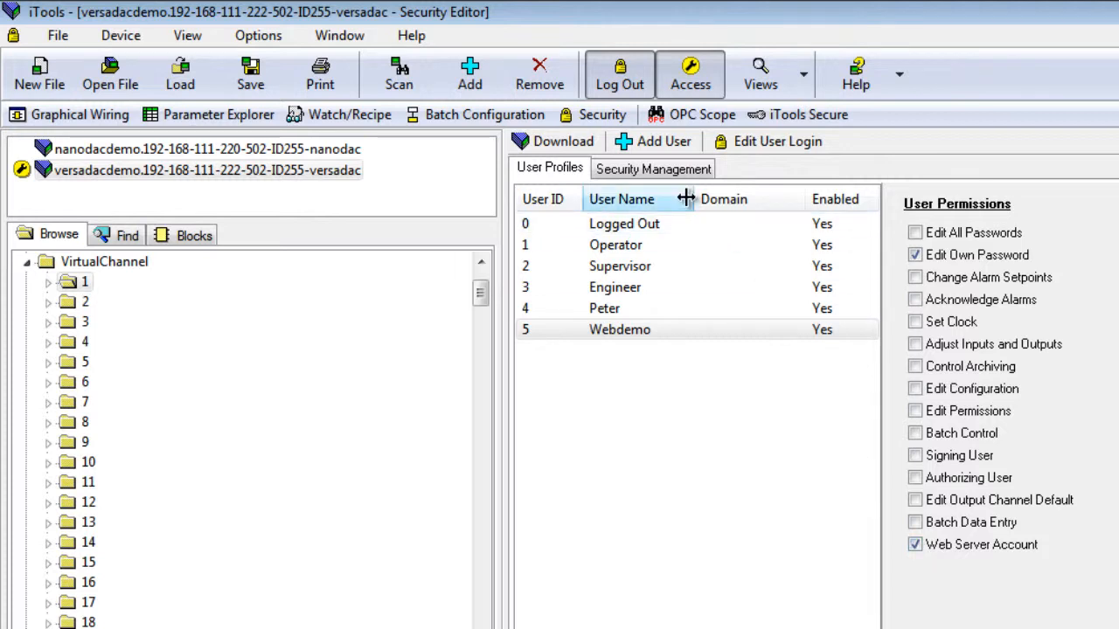
pyautogui.click(561, 140)
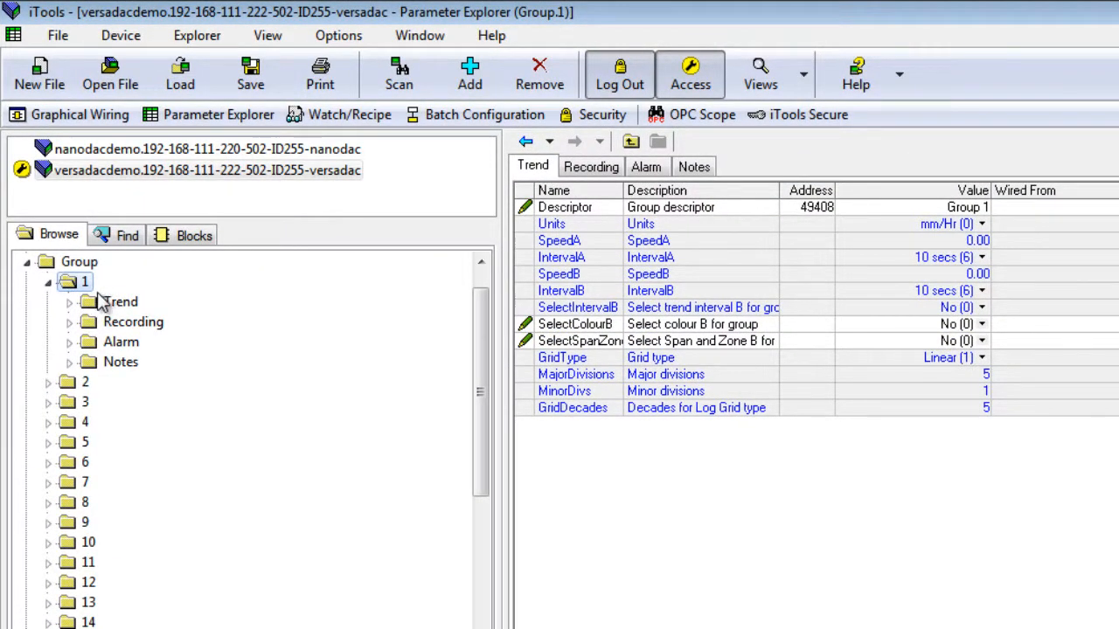
# Set Group 1 recording Point1 to VirtualChannel 1 in Parameter Explorer.
pyautogui.click(122, 302)
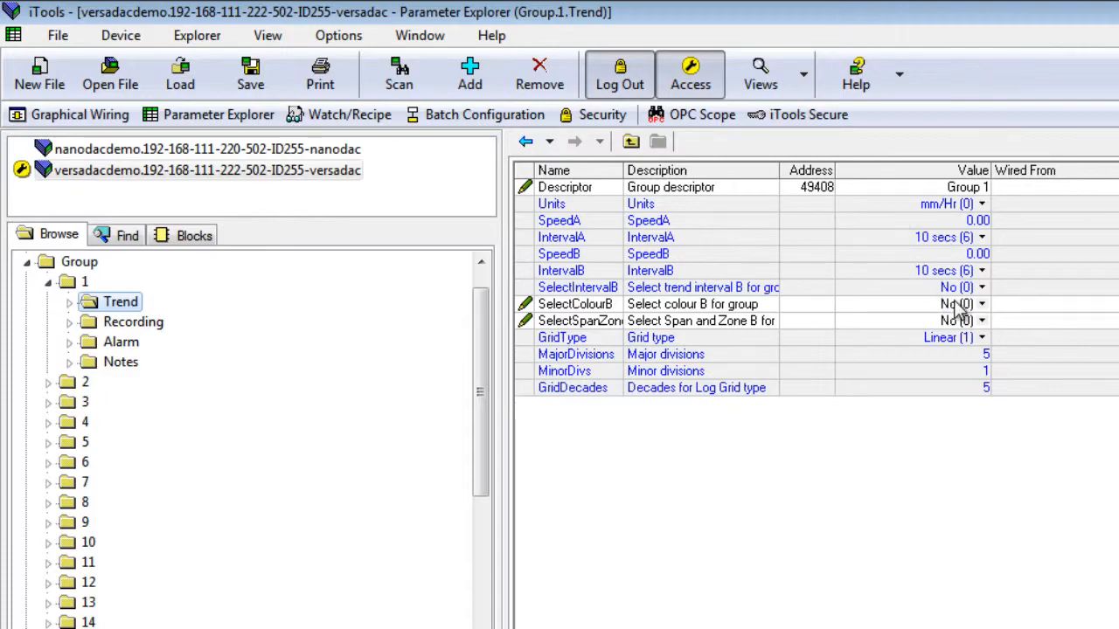
pyautogui.click(133, 322)
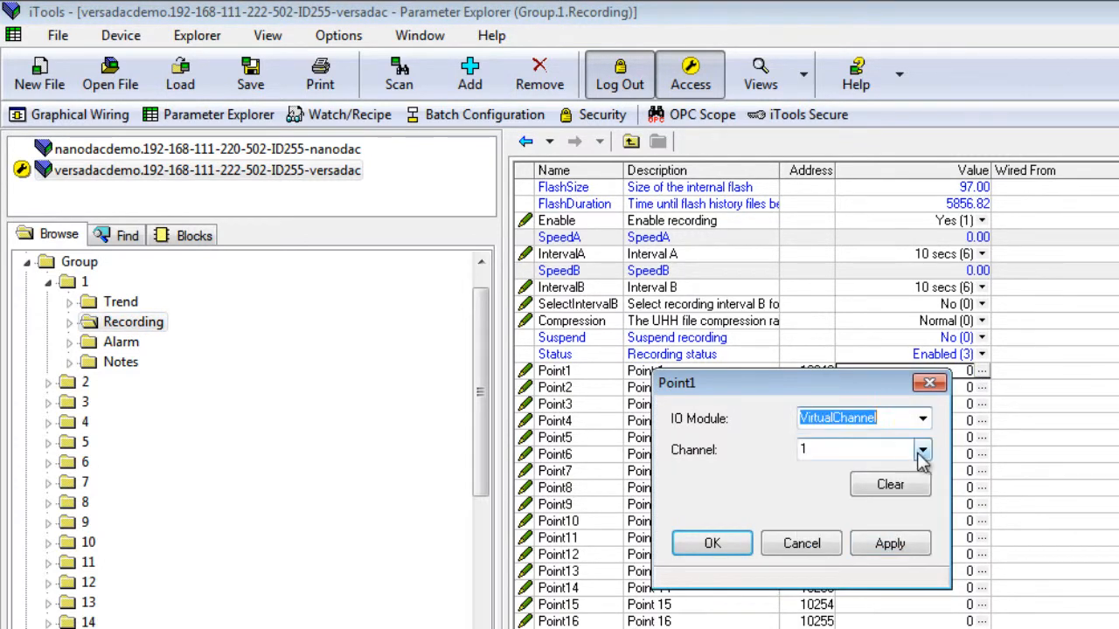
pyautogui.click(888, 543)
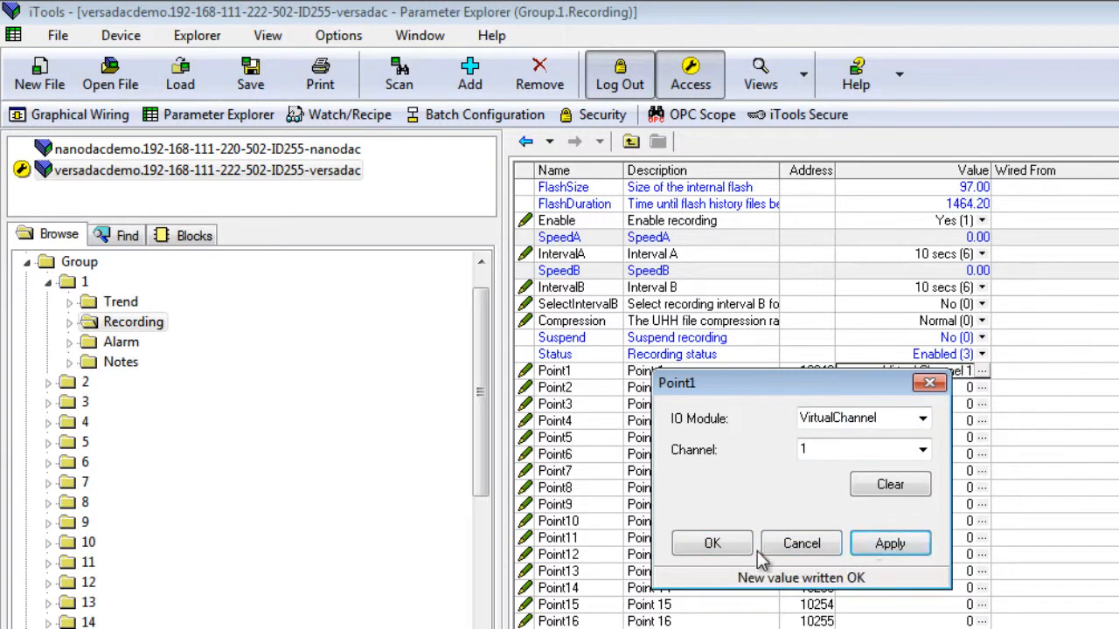
pyautogui.click(711, 542)
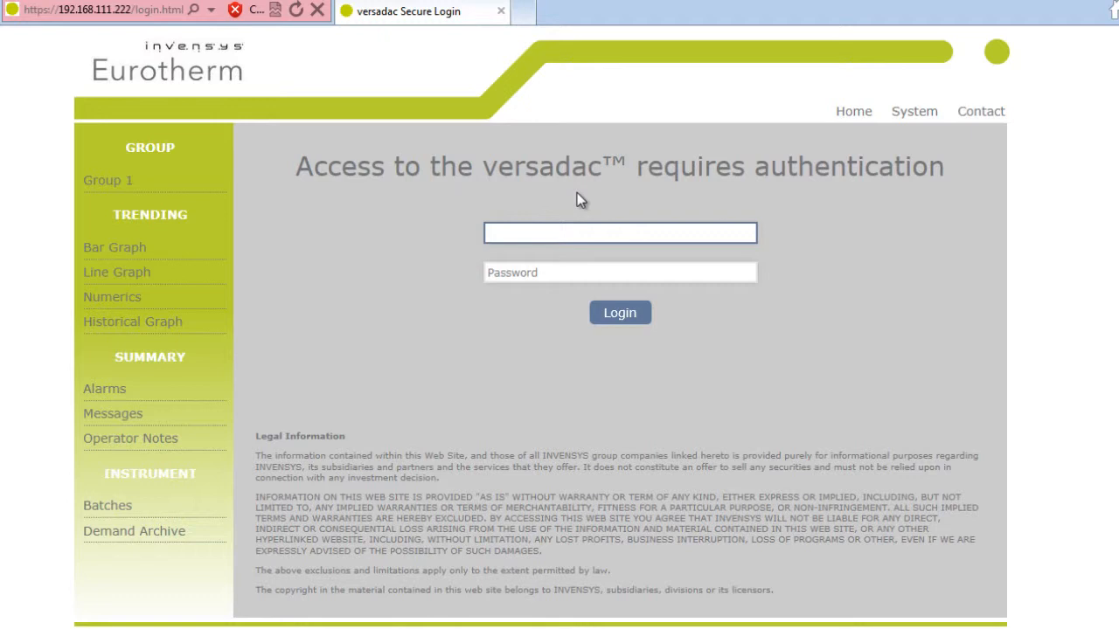
# Log in to the versadac web server as user Webdemo.
pyautogui.click(620, 232)
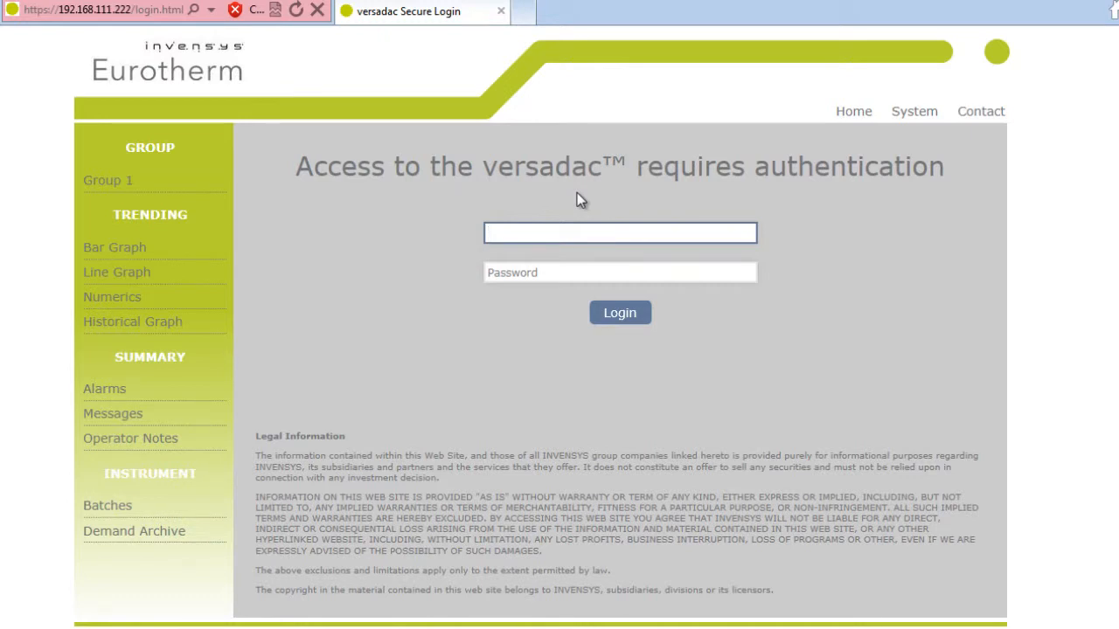
pyautogui.click(620, 232)
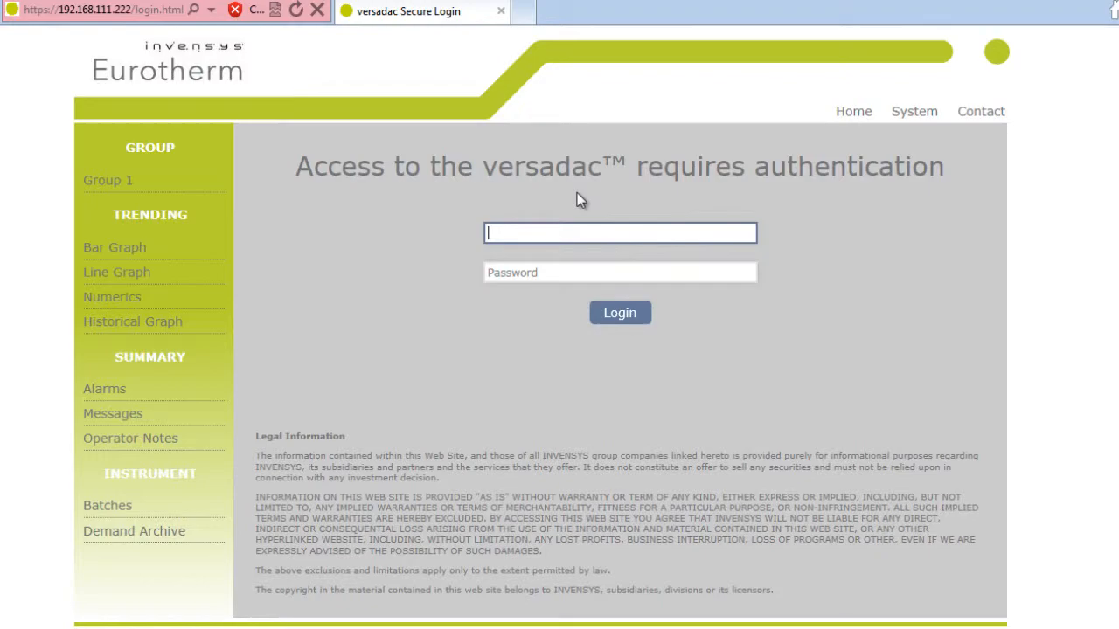
pyautogui.click(619, 312)
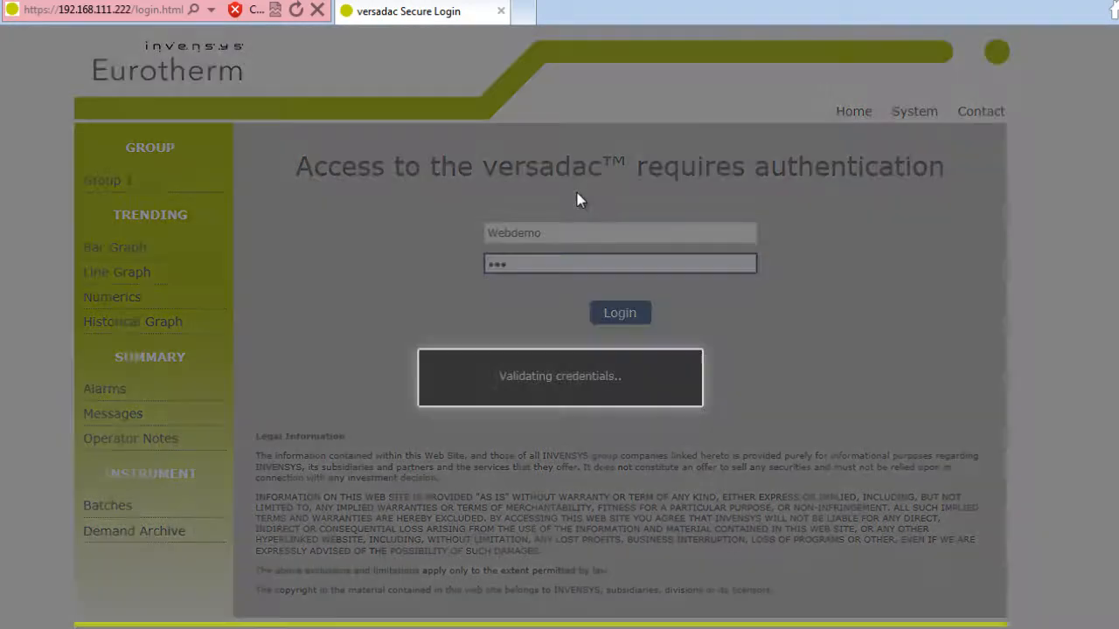
pyautogui.click(620, 312)
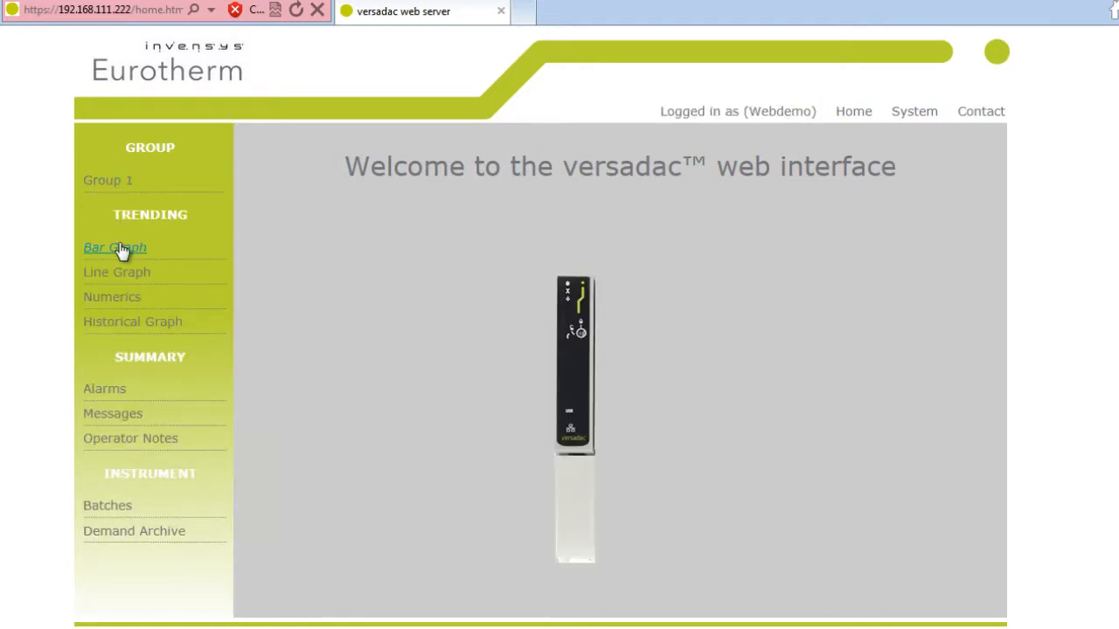
# Show the Nanodac PV as a bar graph, then as a line trend.
pyautogui.click(114, 247)
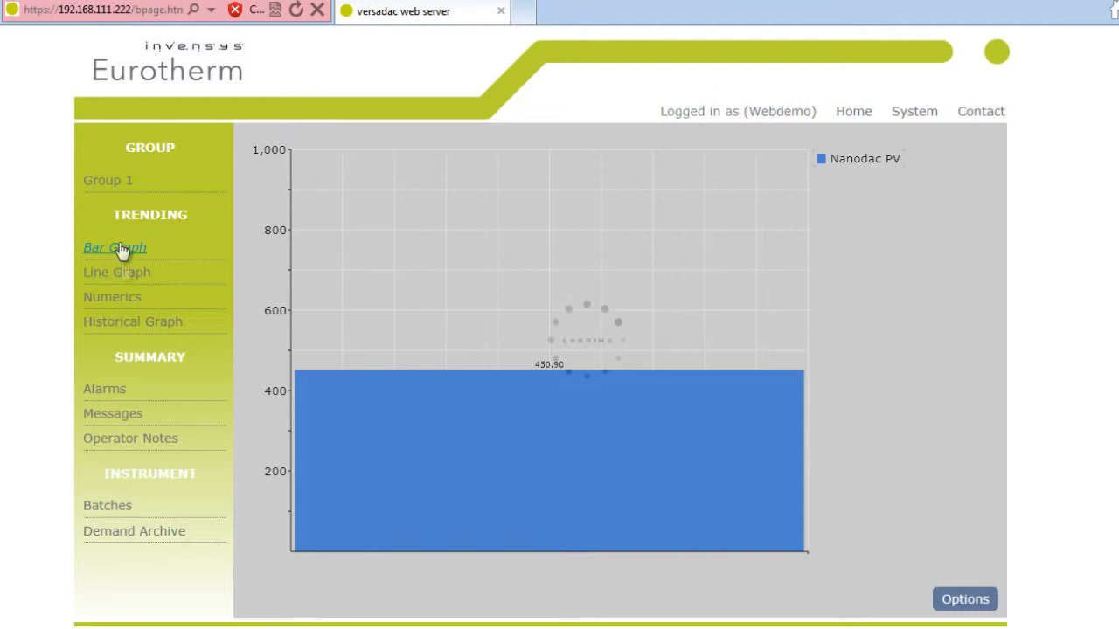
pyautogui.click(116, 272)
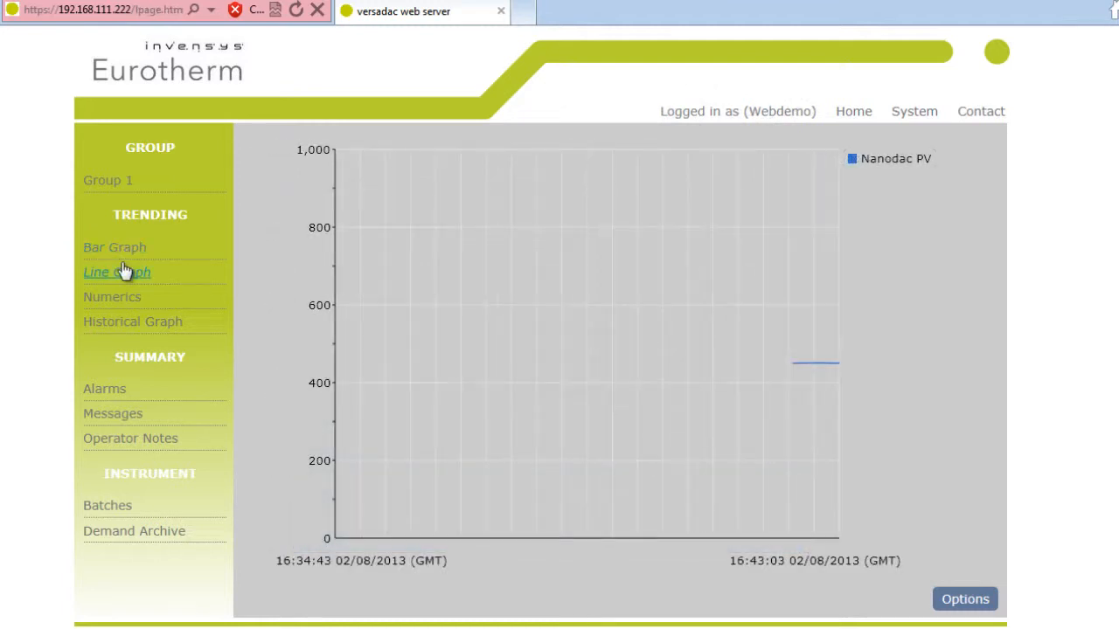
pyautogui.moveTo(824, 384)
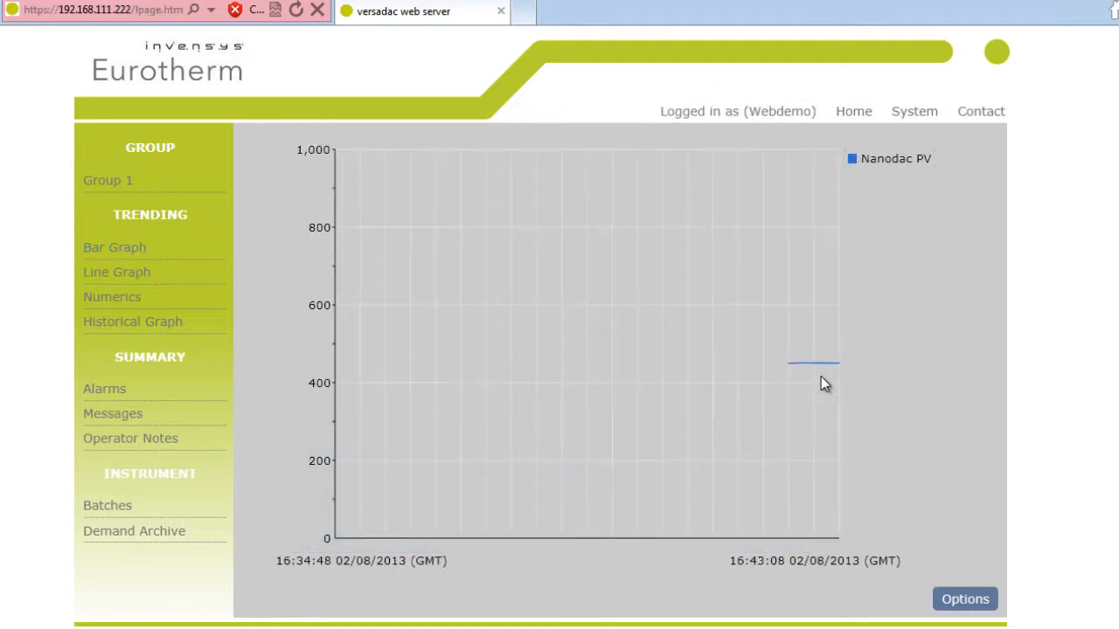